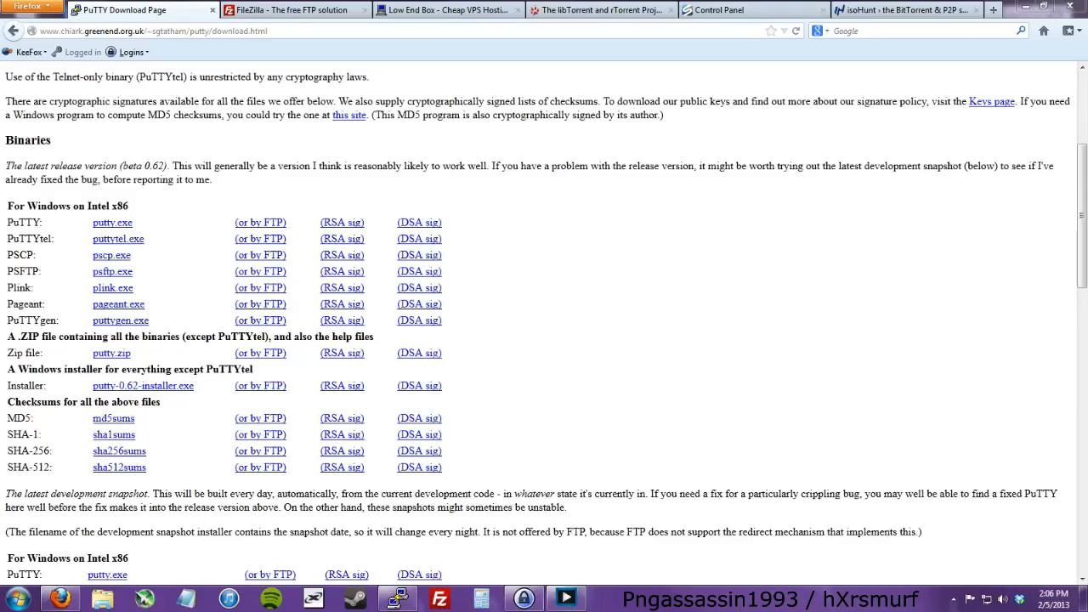
pyautogui.moveTo(905, 338)
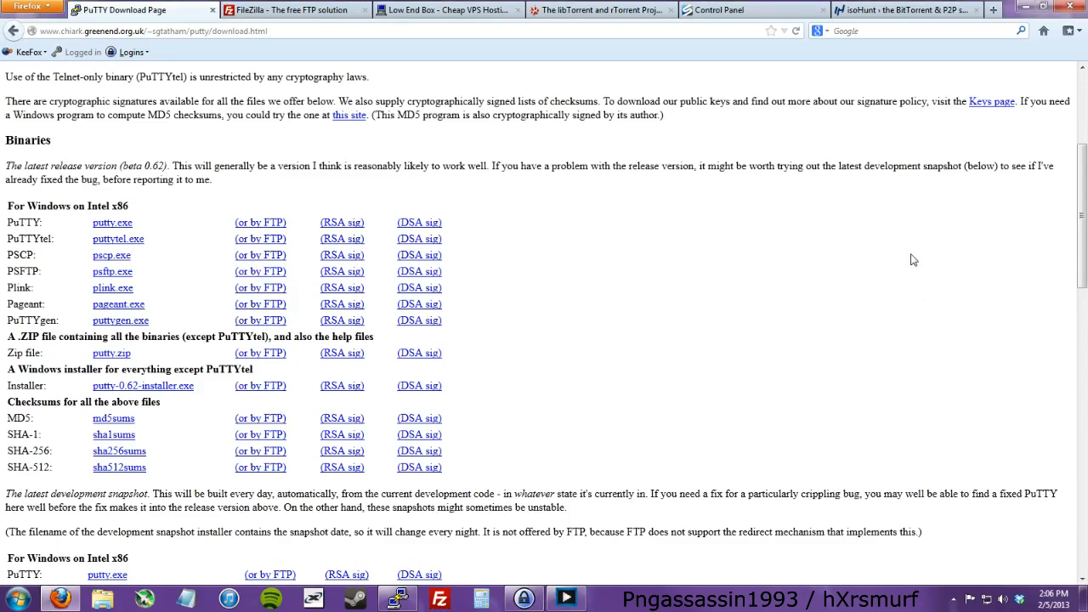
pyautogui.moveTo(721, 225)
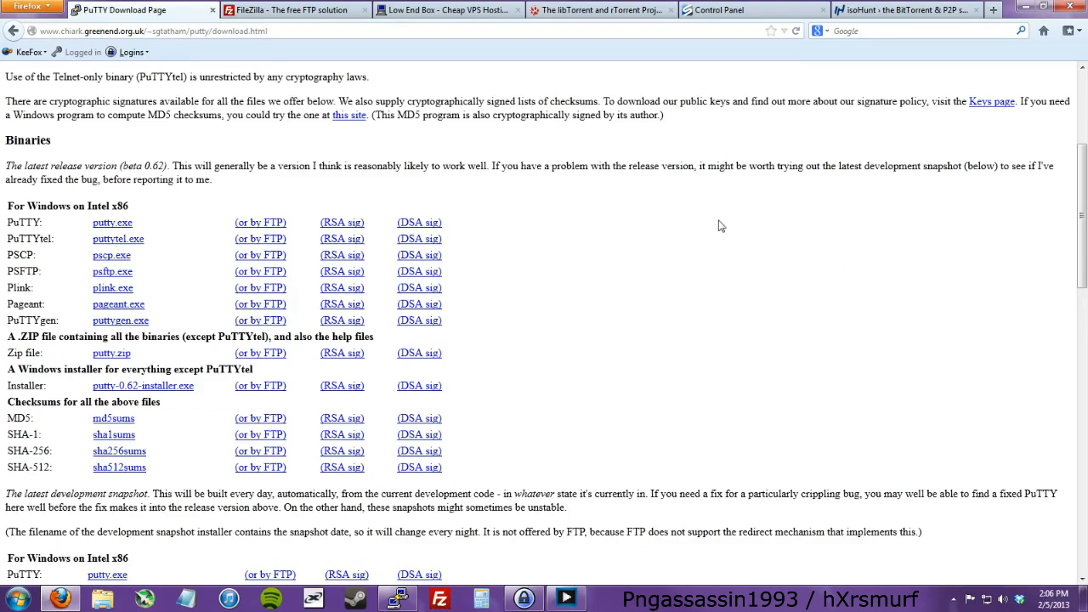
pyautogui.moveTo(680, 225)
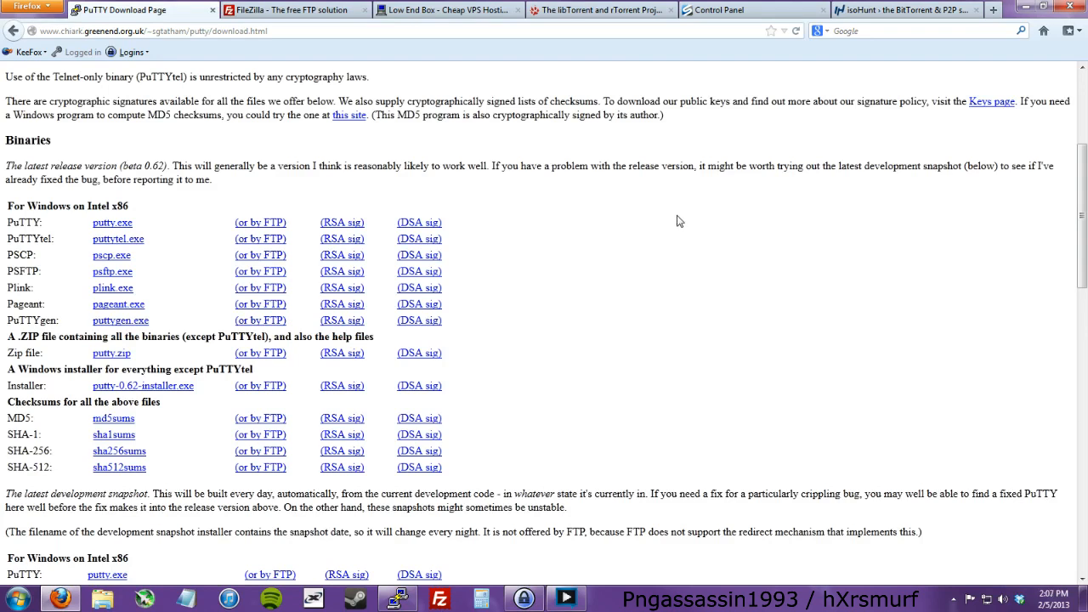
pyautogui.moveTo(666, 185)
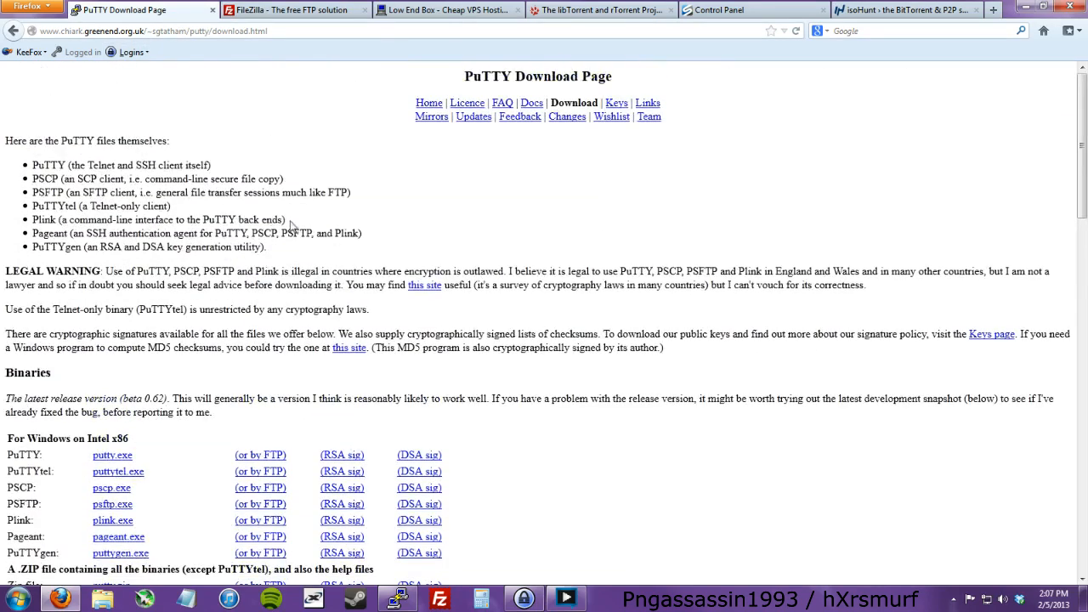
# View the FileZilla homepage and scroll through its client and server download links
pyautogui.doubleClick(197, 165)
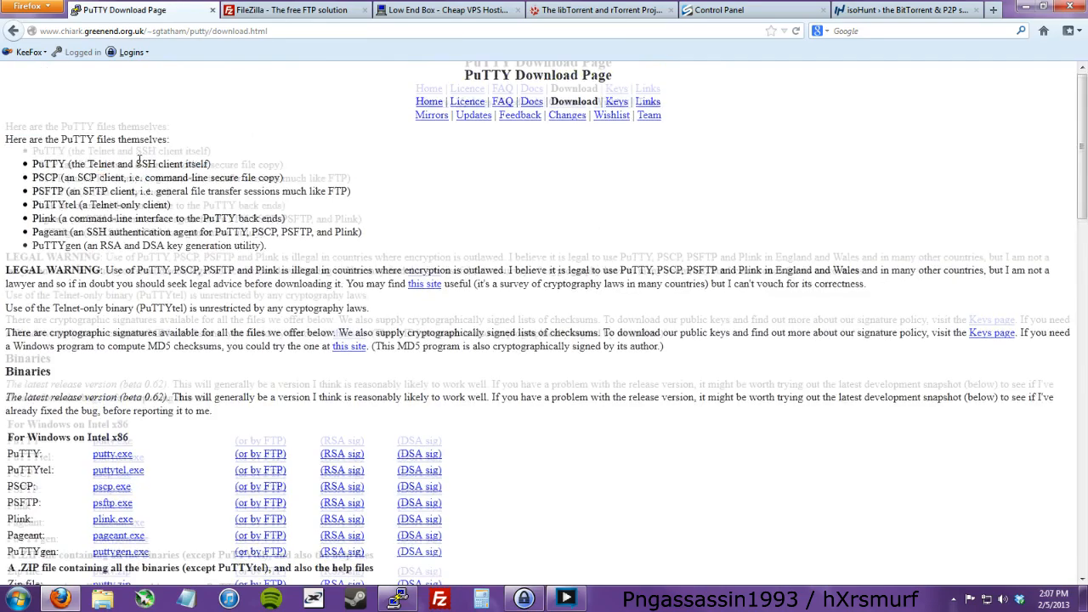
pyautogui.scroll(-3)
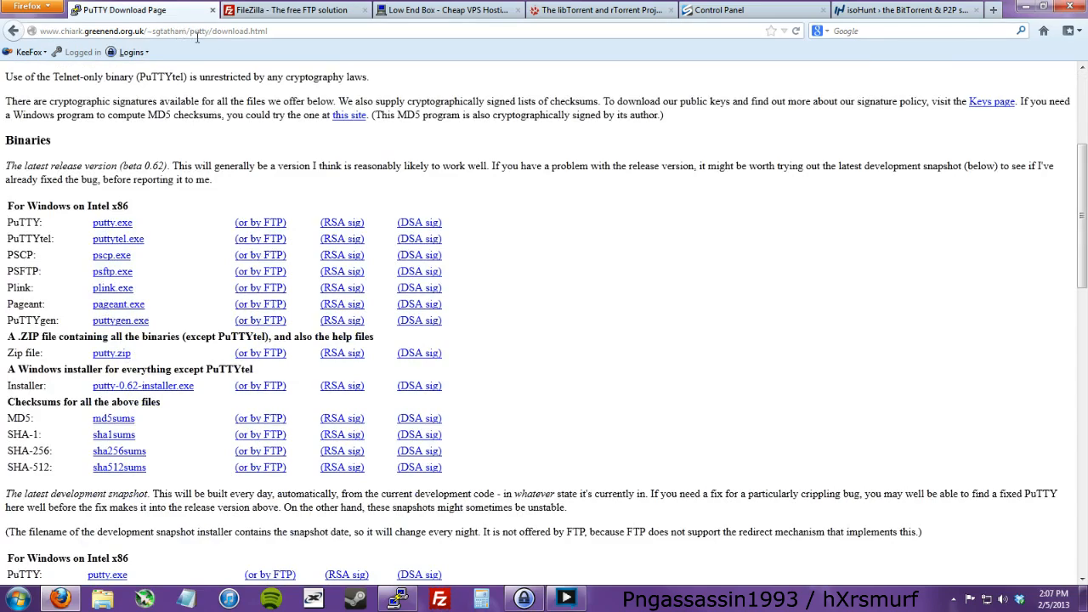
pyautogui.scroll(-3)
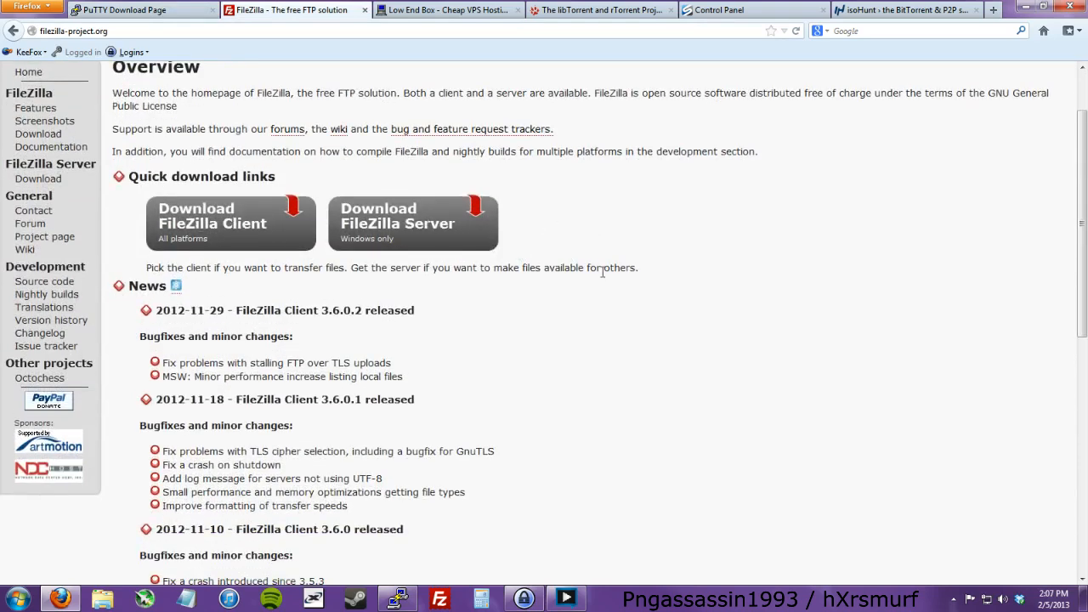
pyautogui.moveTo(451, 165)
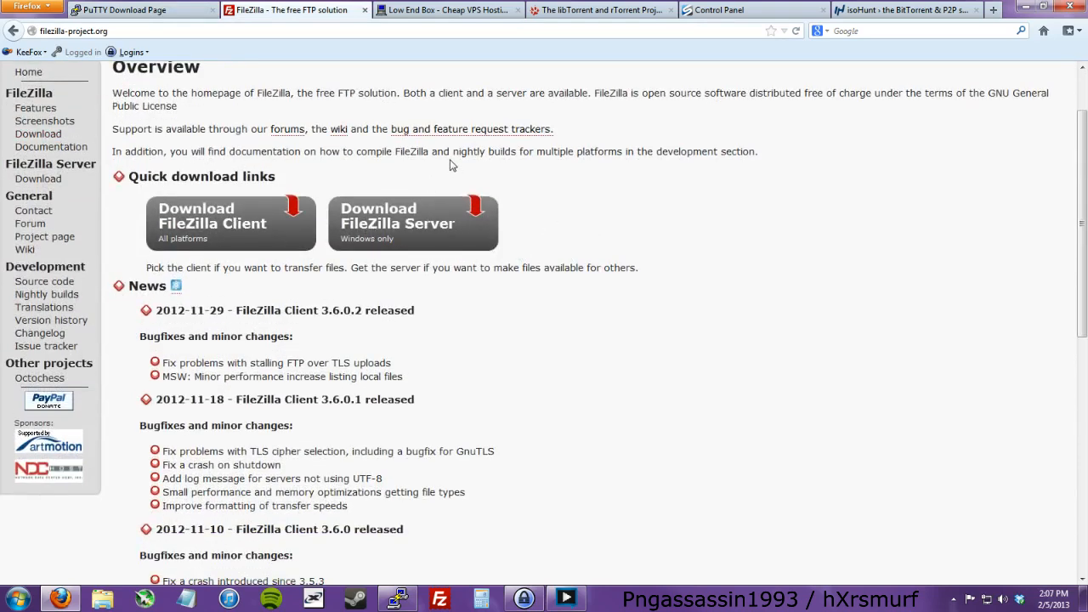
pyautogui.moveTo(391, 111)
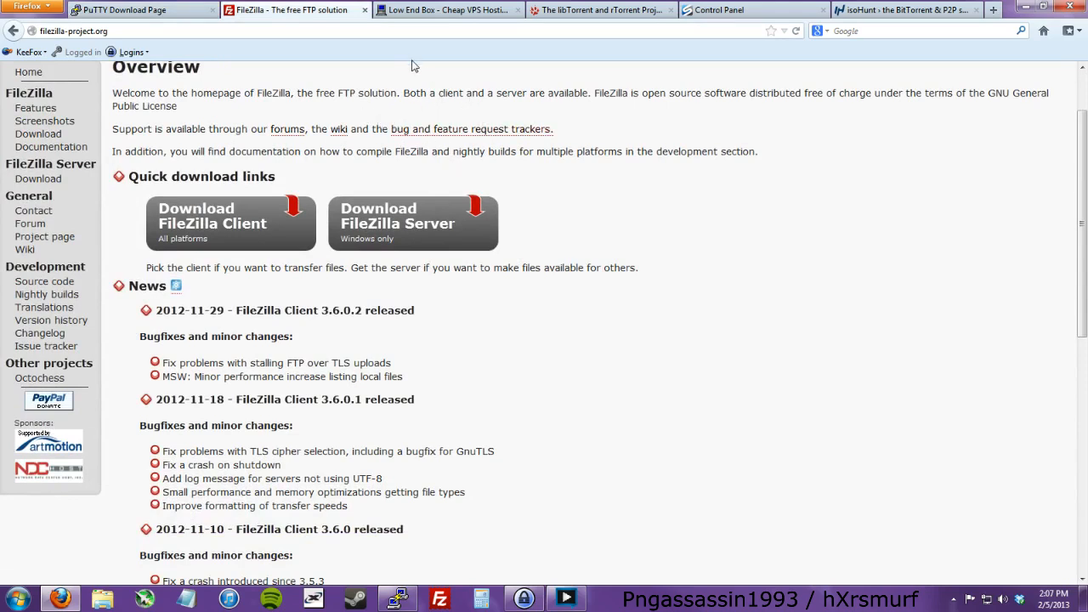
pyautogui.moveTo(446, 9)
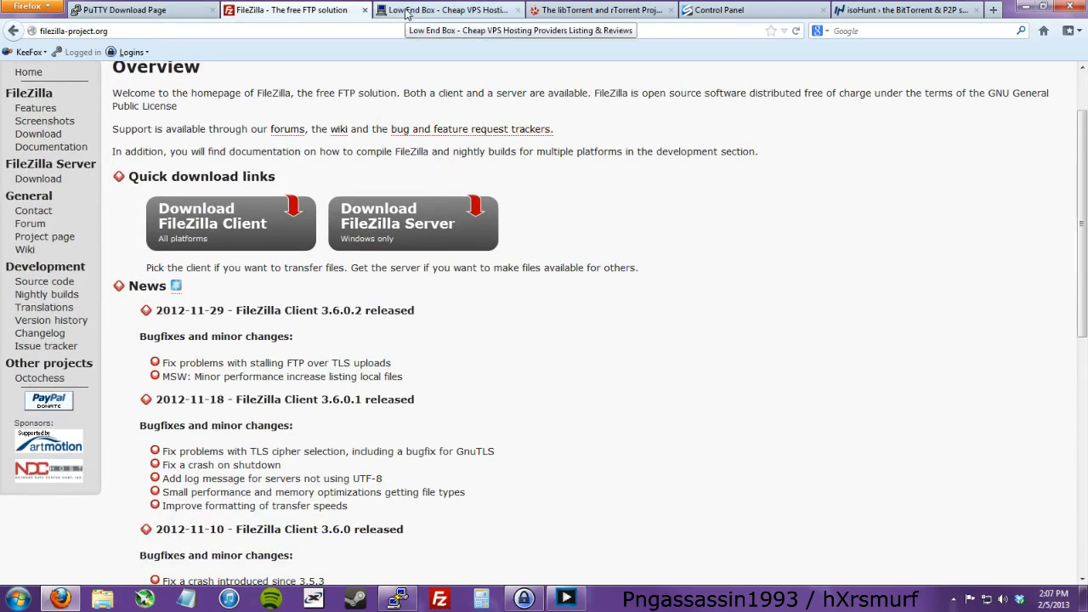
# Switch to the Low End Box tab and look over the cheap VPS offers
pyautogui.click(446, 10)
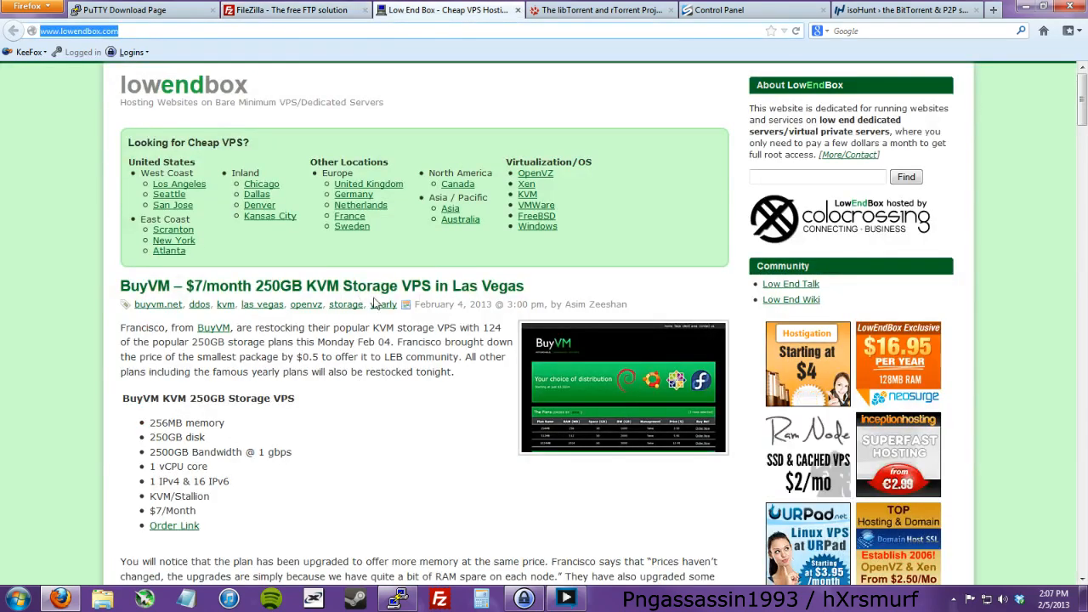
pyautogui.scroll(-3)
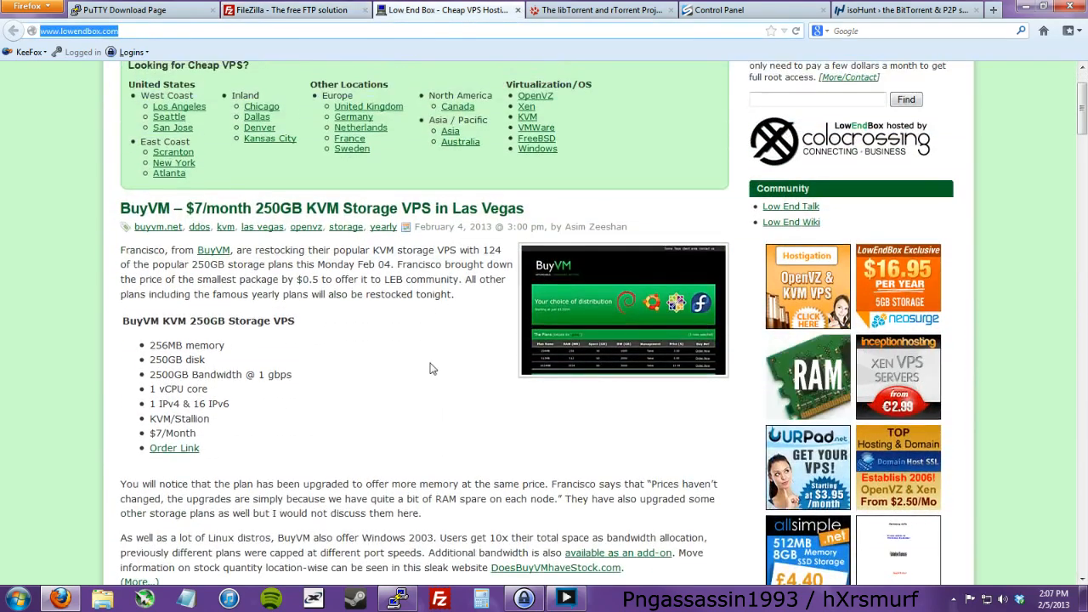
pyautogui.scroll(3)
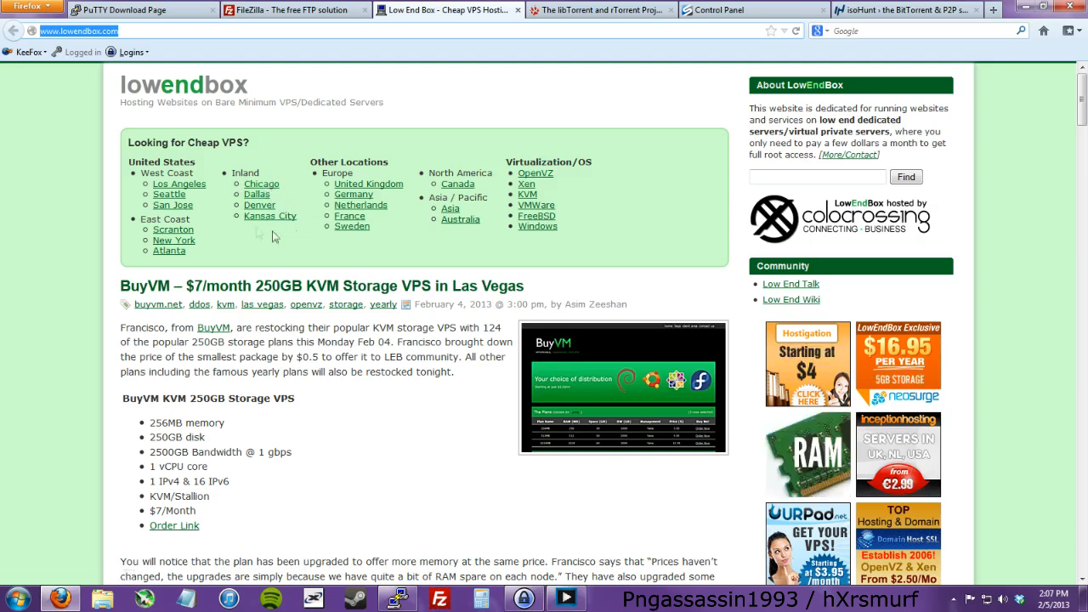
pyautogui.moveTo(172, 229)
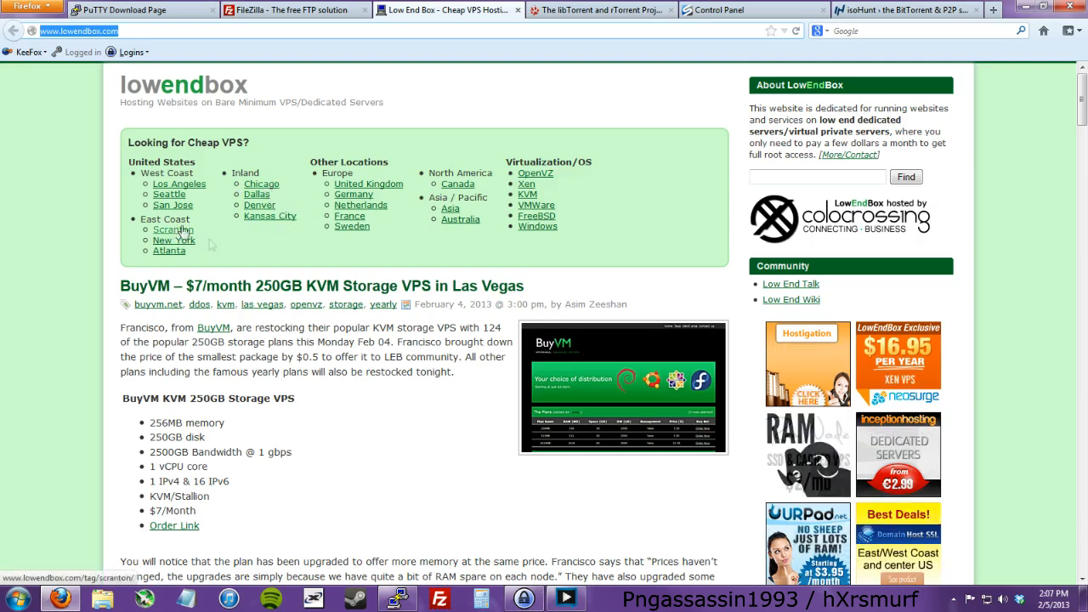
pyautogui.moveTo(260, 184)
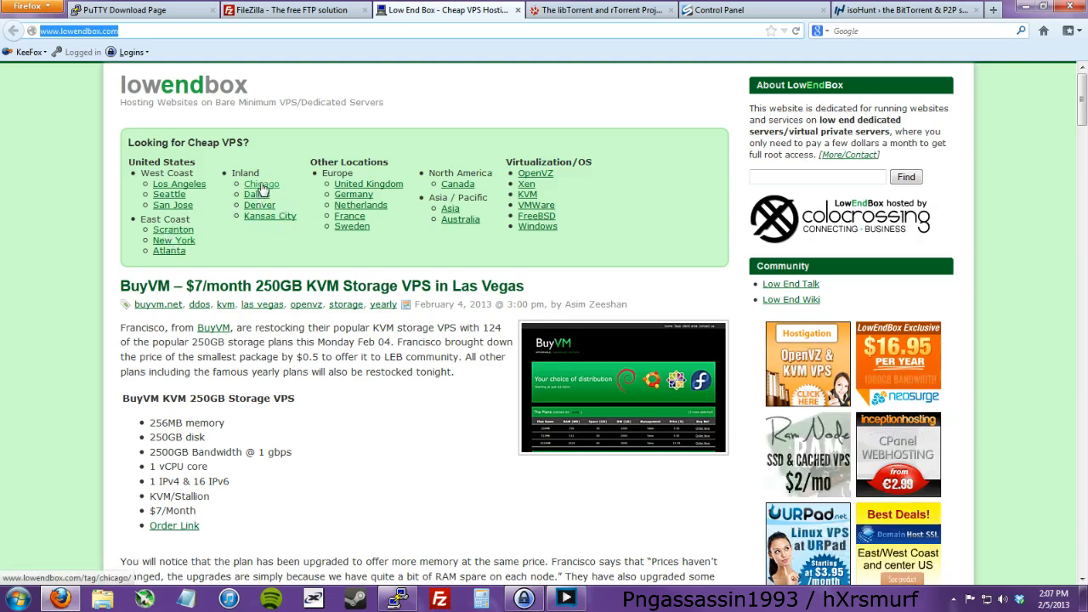
# Filter the listing to Chicago-tagged VPS offers and browse them
pyautogui.click(261, 184)
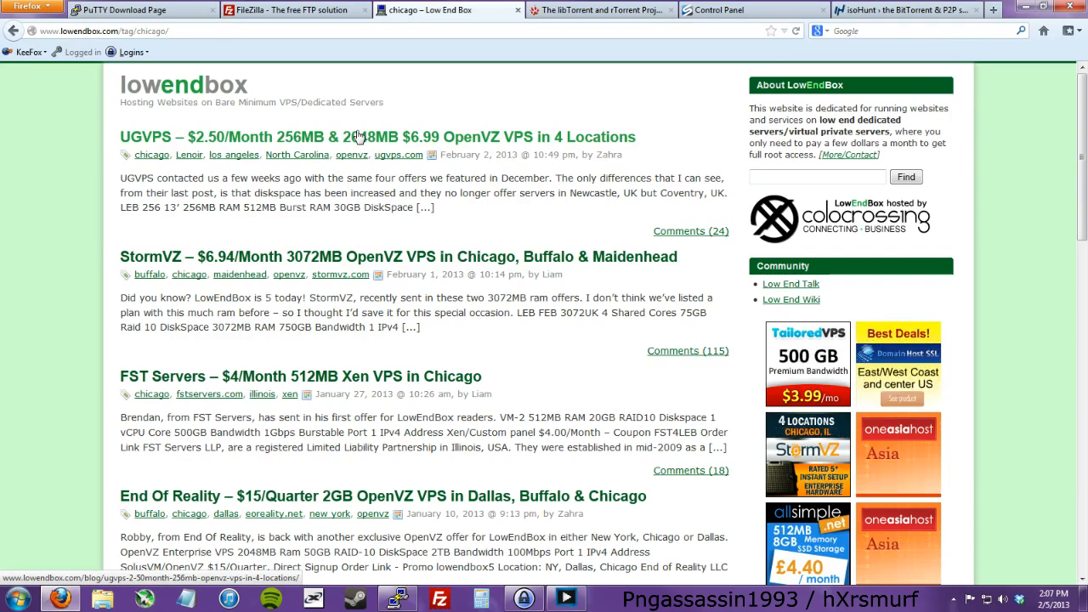
pyautogui.scroll(-3)
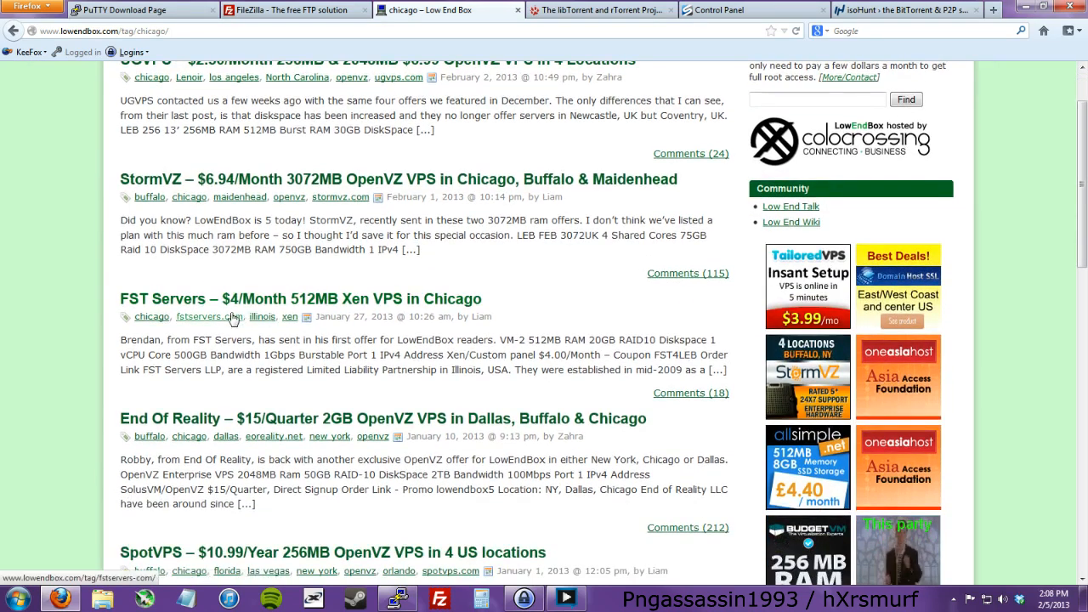
pyautogui.scroll(-3)
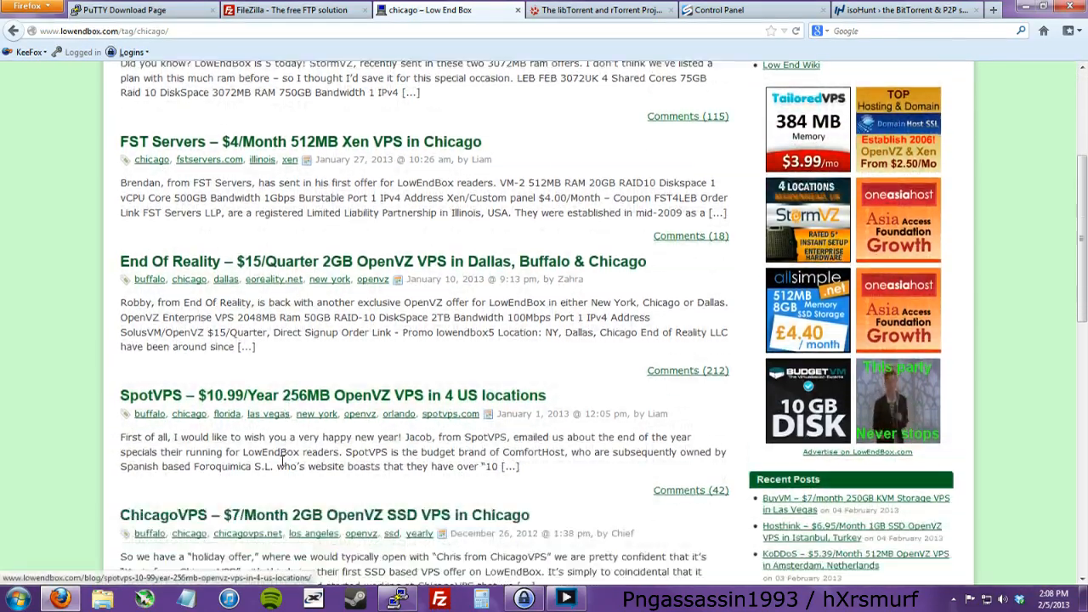
pyautogui.scroll(-3)
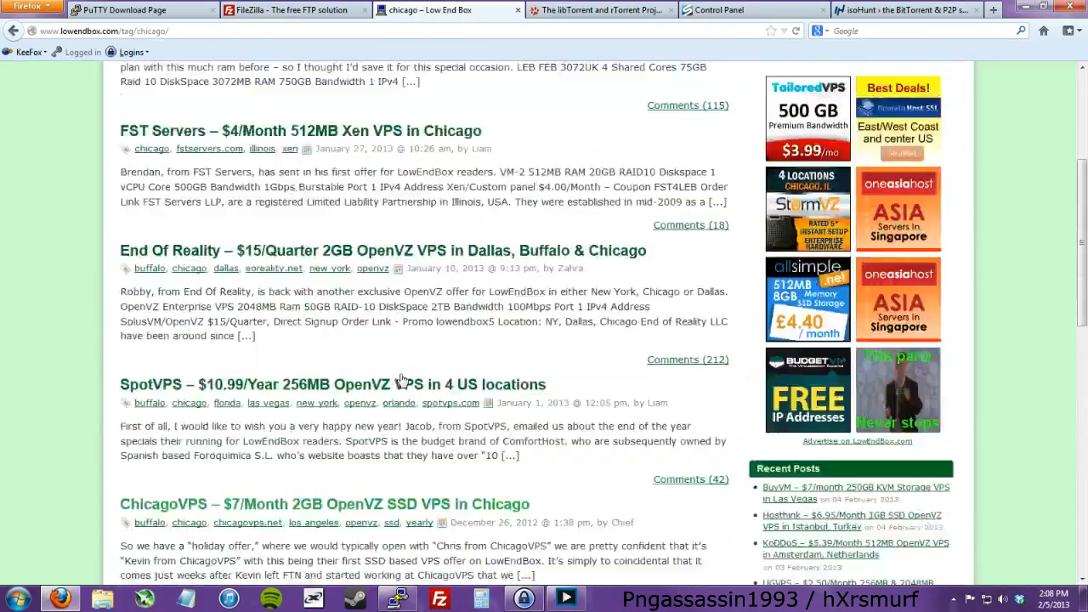
pyautogui.scroll(3)
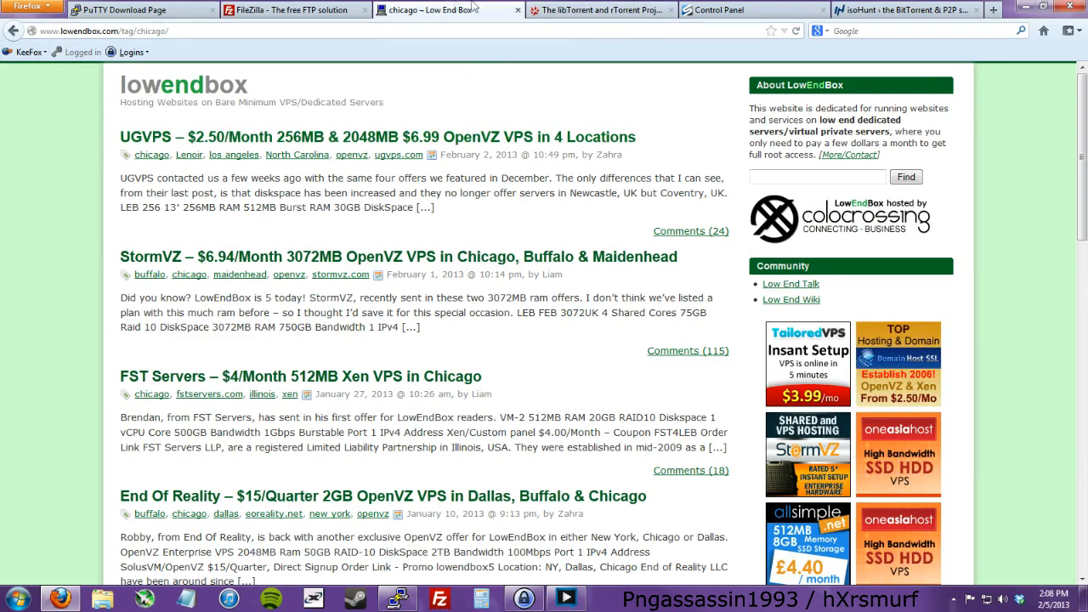
# Switch to the libTorrent and rTorrent Project wiki tab and view its start page
pyautogui.click(599, 10)
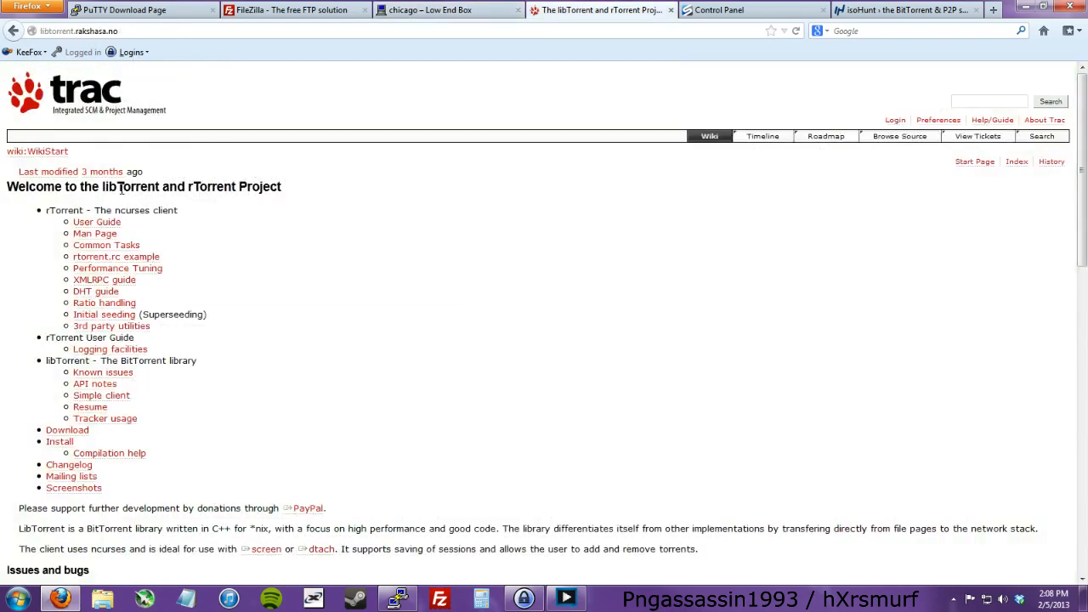
pyautogui.scroll(-3)
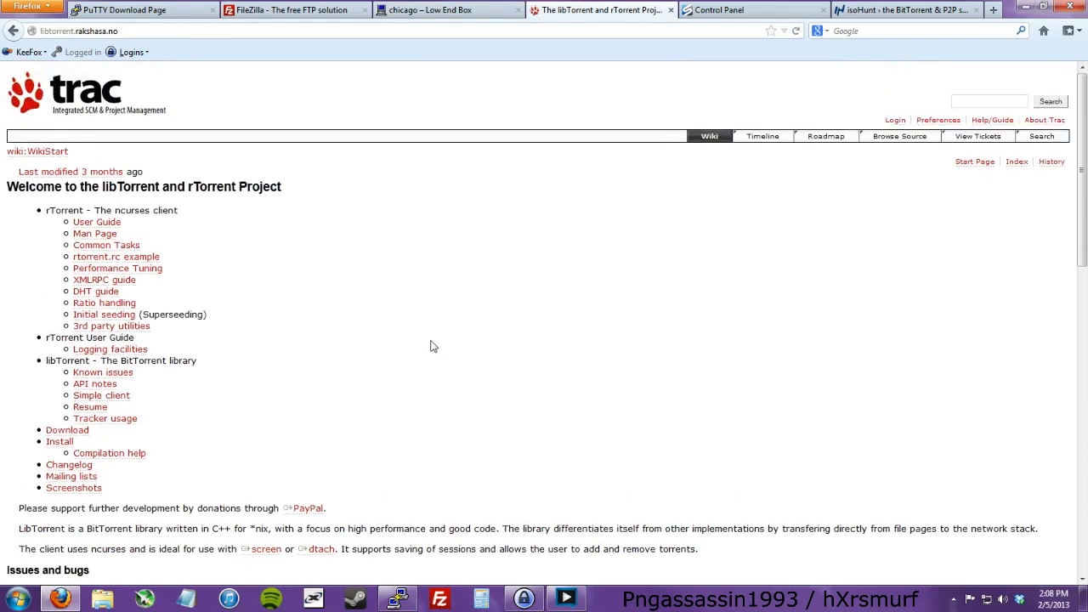
pyautogui.moveTo(394, 333)
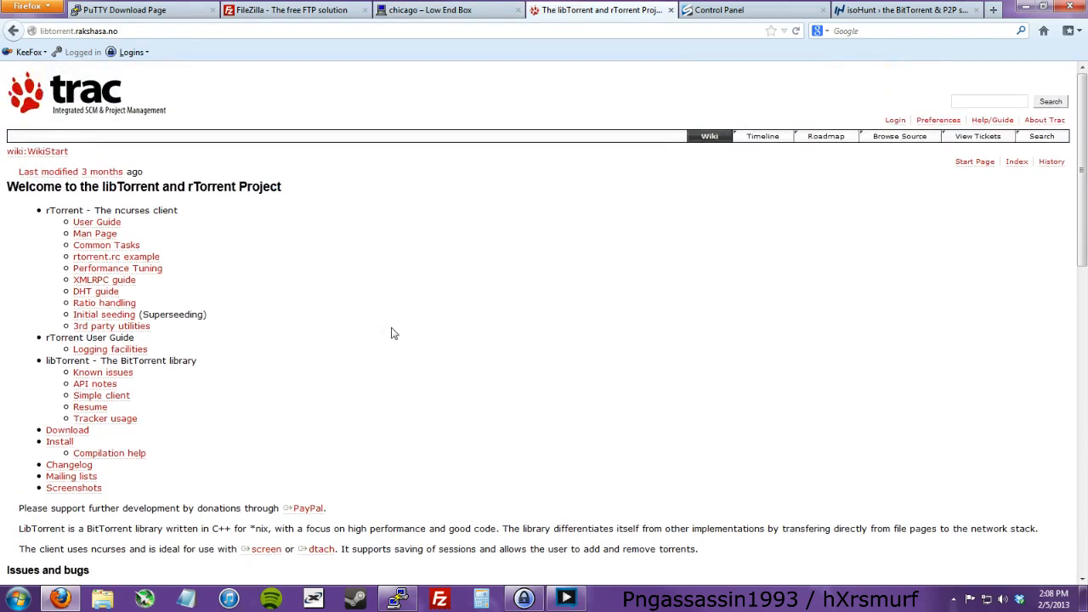
pyautogui.moveTo(383, 330)
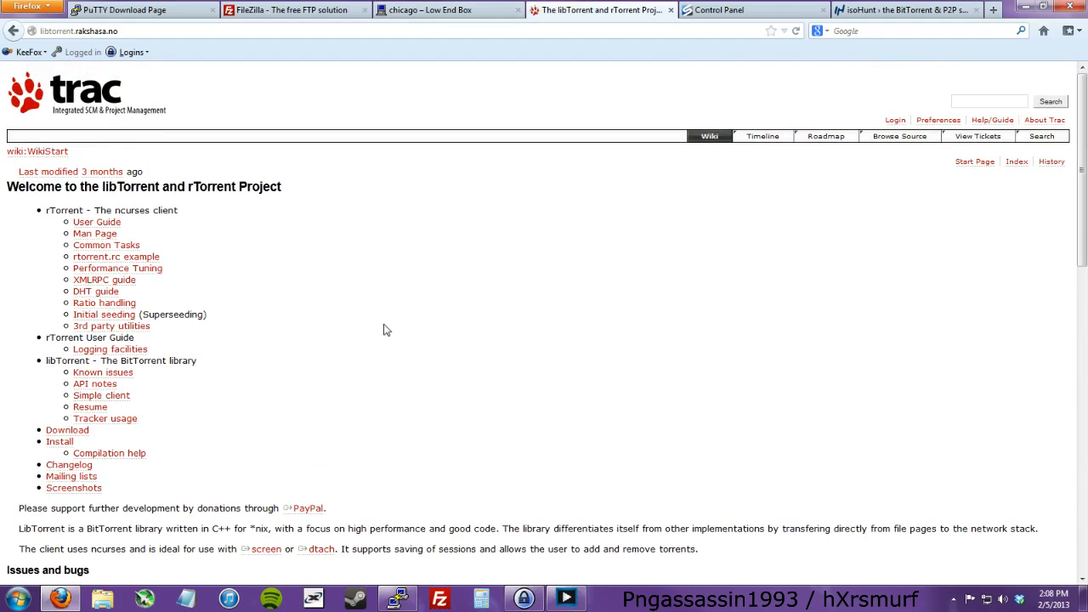
pyautogui.moveTo(540, 47)
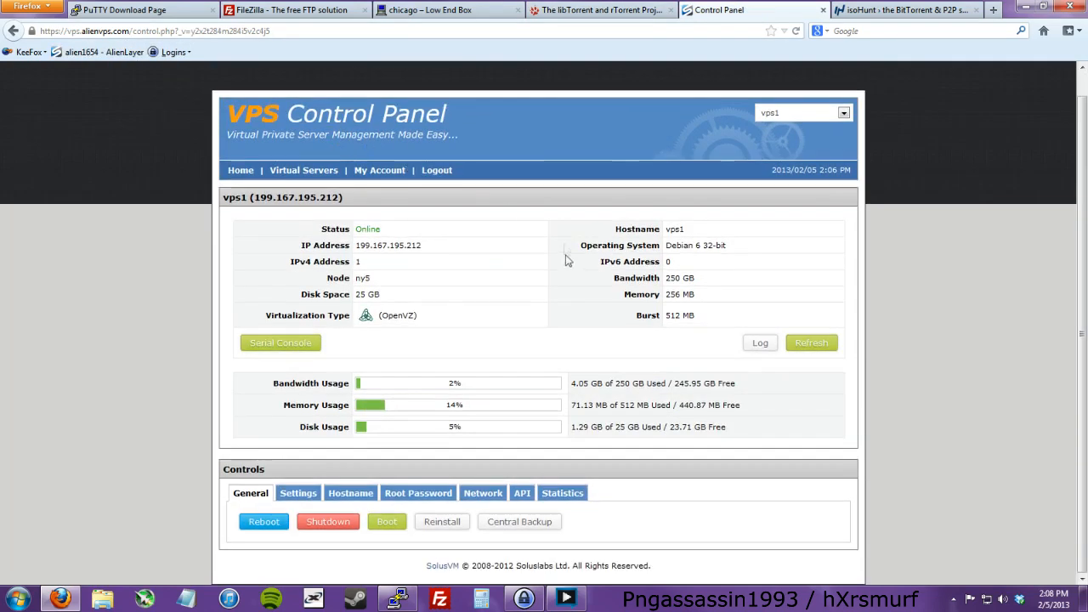
pyautogui.moveTo(548, 272)
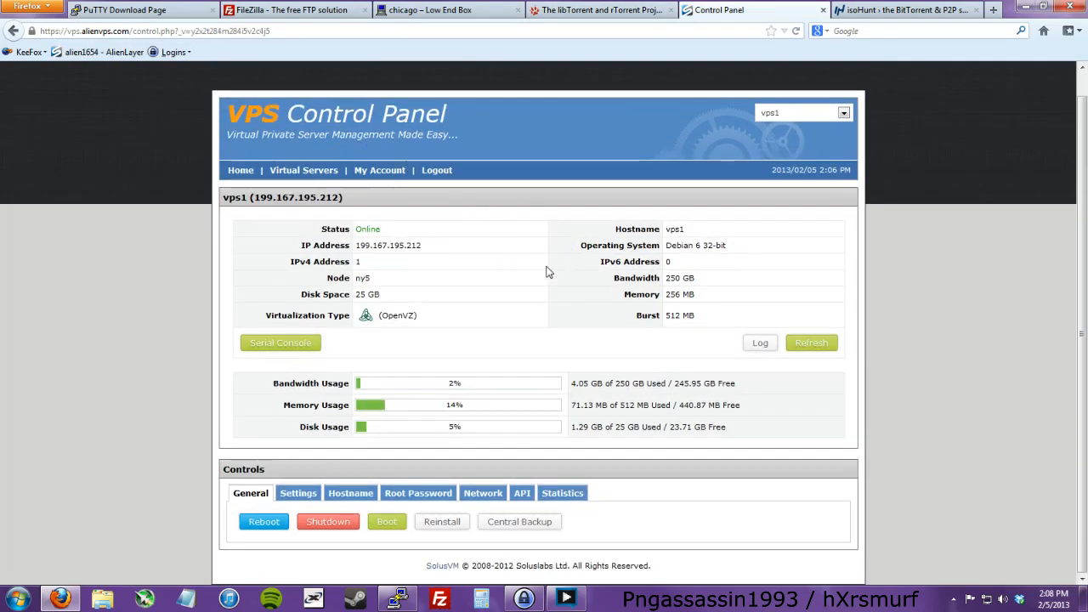
pyautogui.moveTo(544, 252)
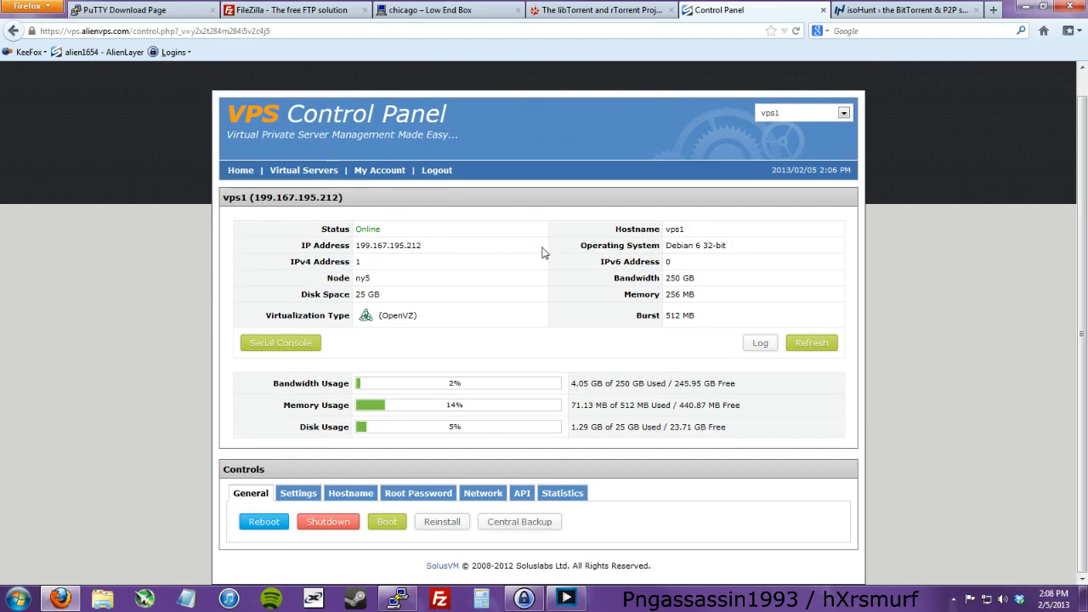
pyautogui.moveTo(495, 409)
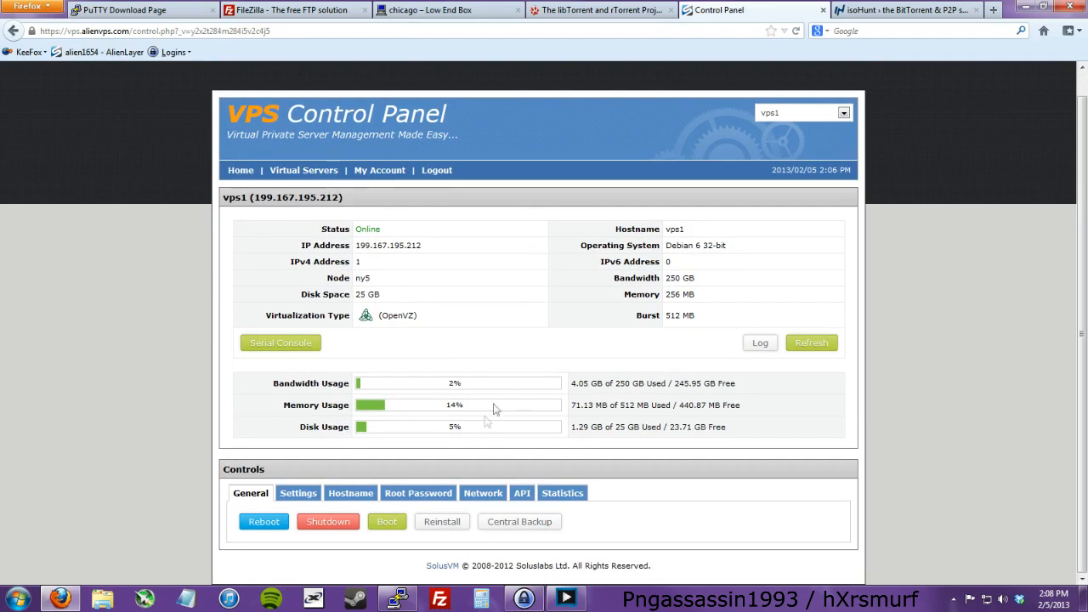
pyautogui.moveTo(441, 521)
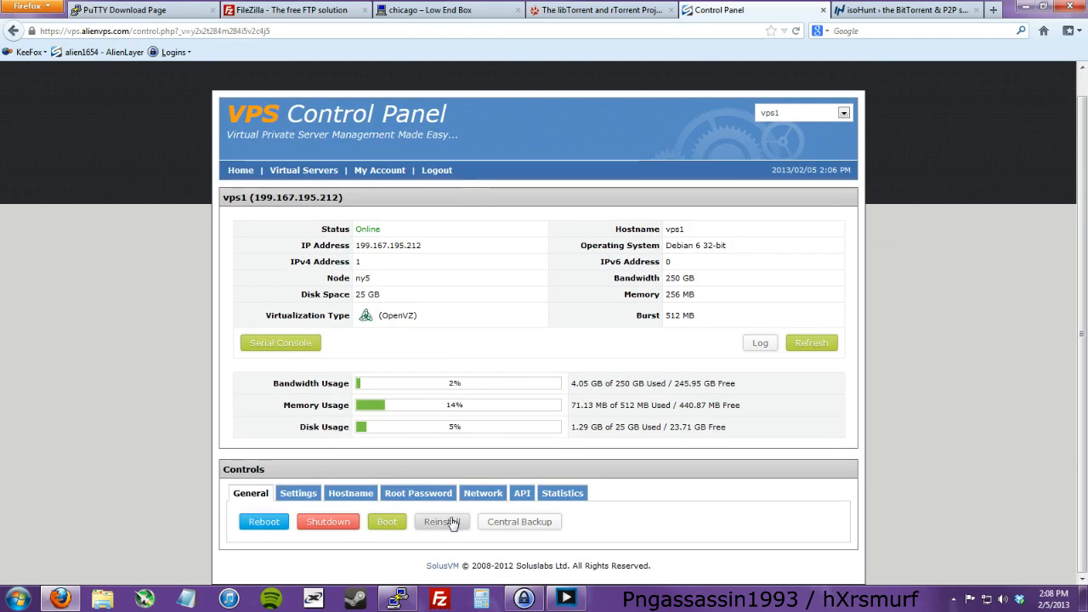
pyautogui.moveTo(646, 394)
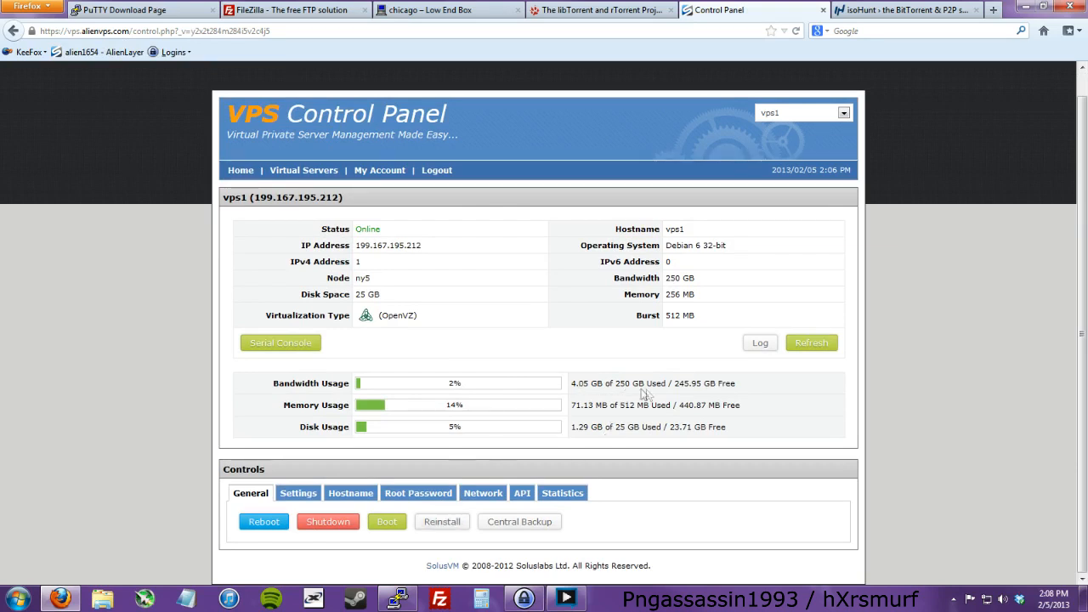
pyautogui.moveTo(369, 384)
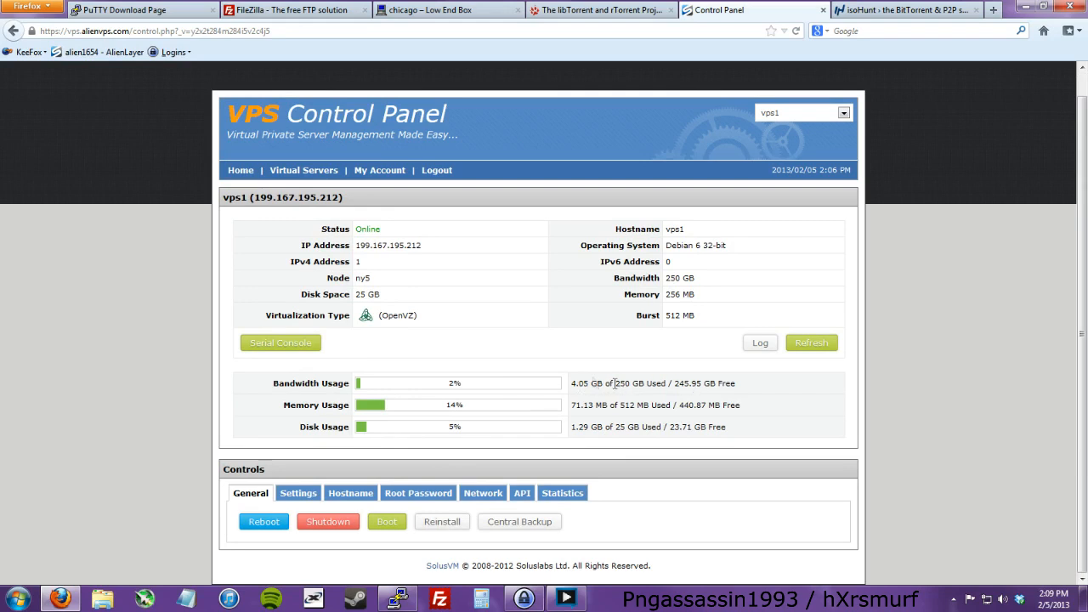
pyautogui.moveTo(644, 423)
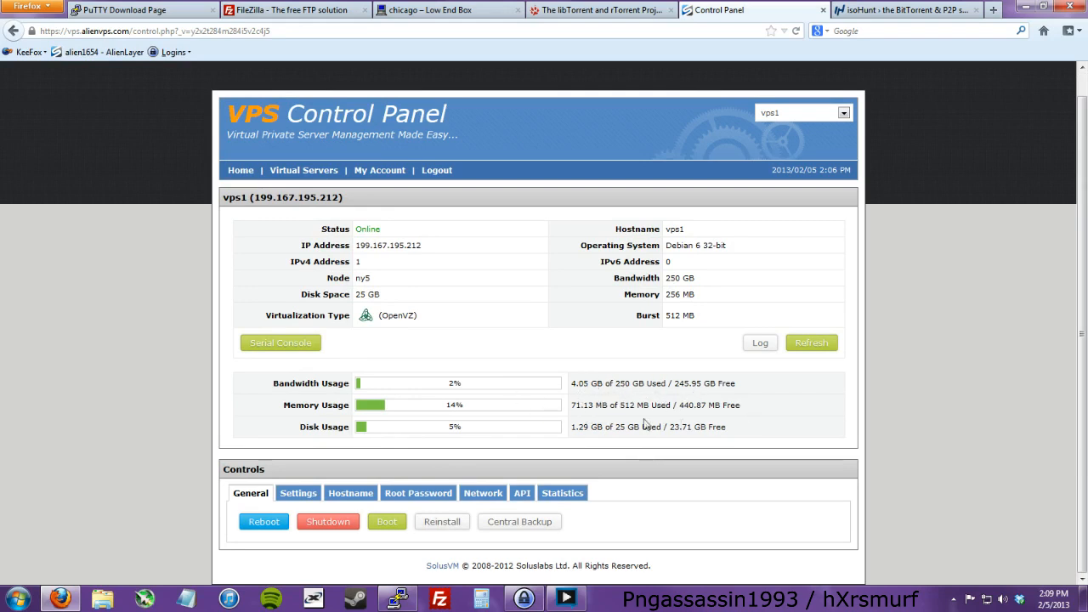
pyautogui.moveTo(677, 432)
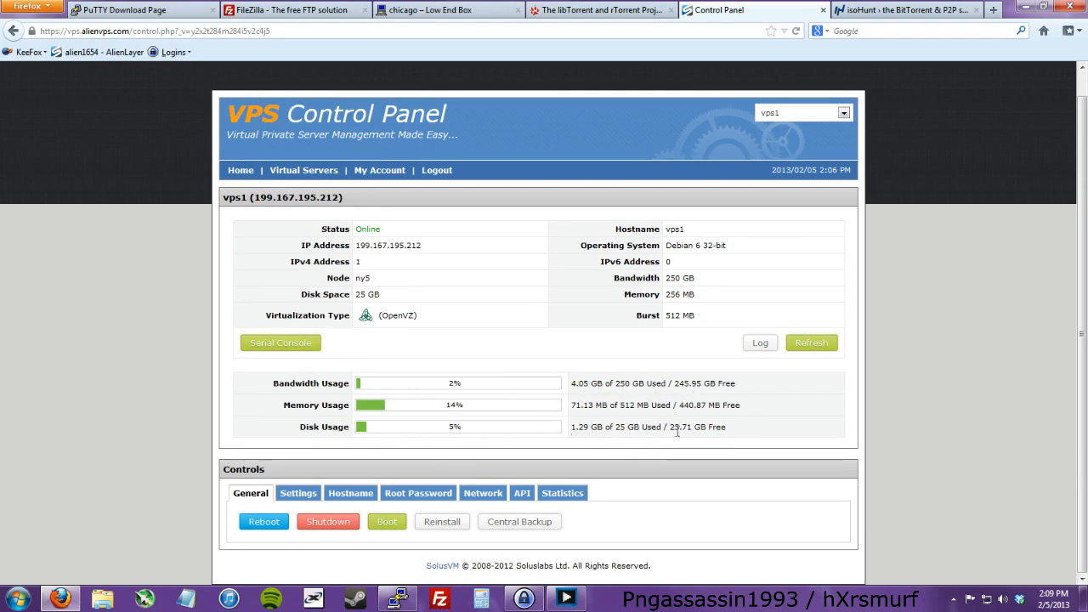
pyautogui.moveTo(704, 259)
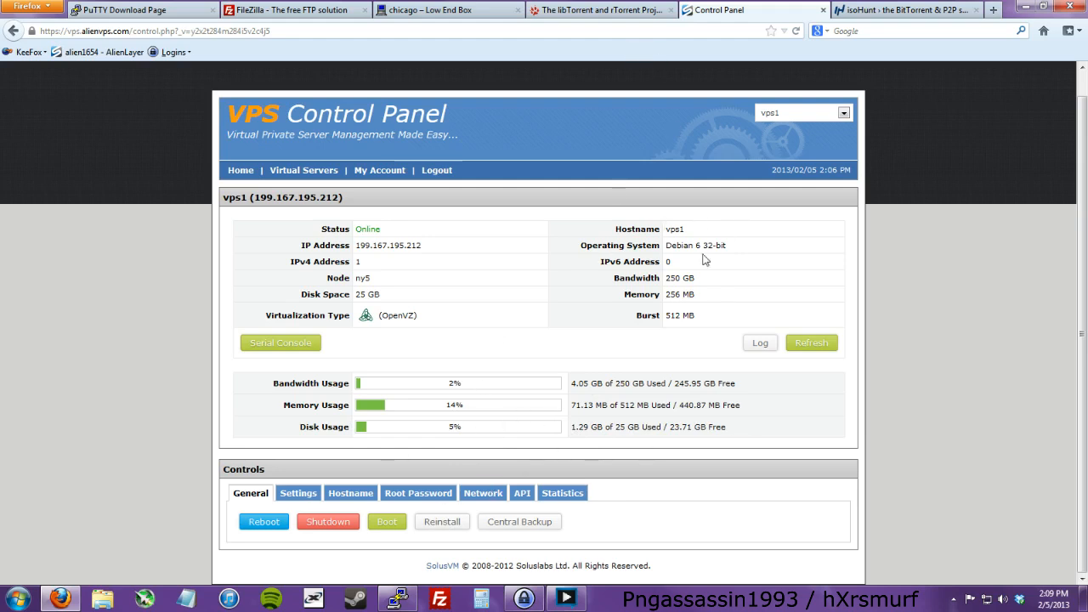
pyautogui.moveTo(663, 403)
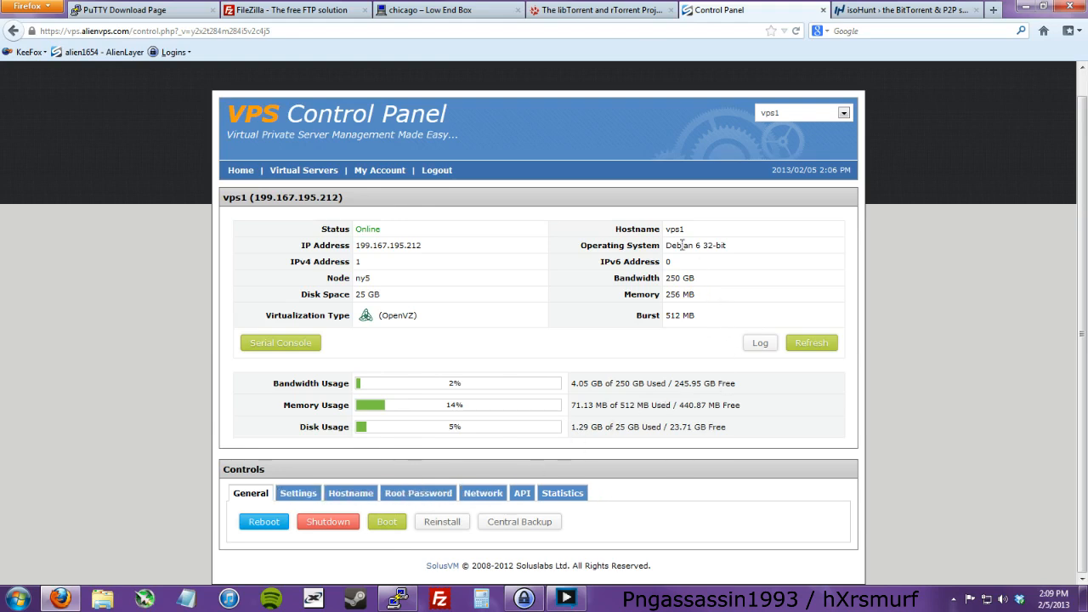
# Bring up vps1's Reinstall page and browse the operating system template list
pyautogui.click(441, 521)
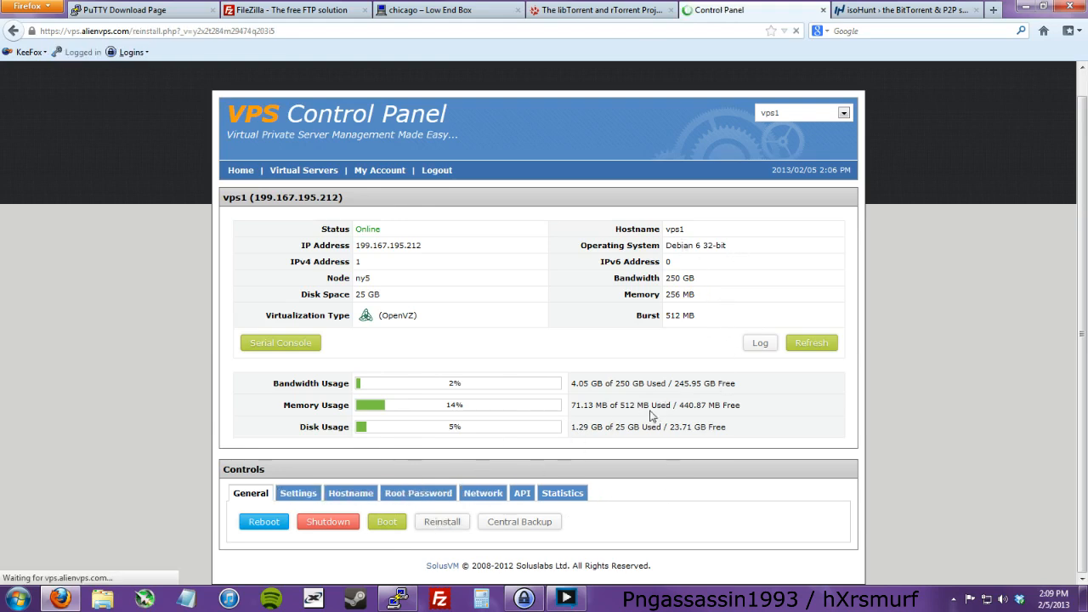
pyautogui.click(441, 521)
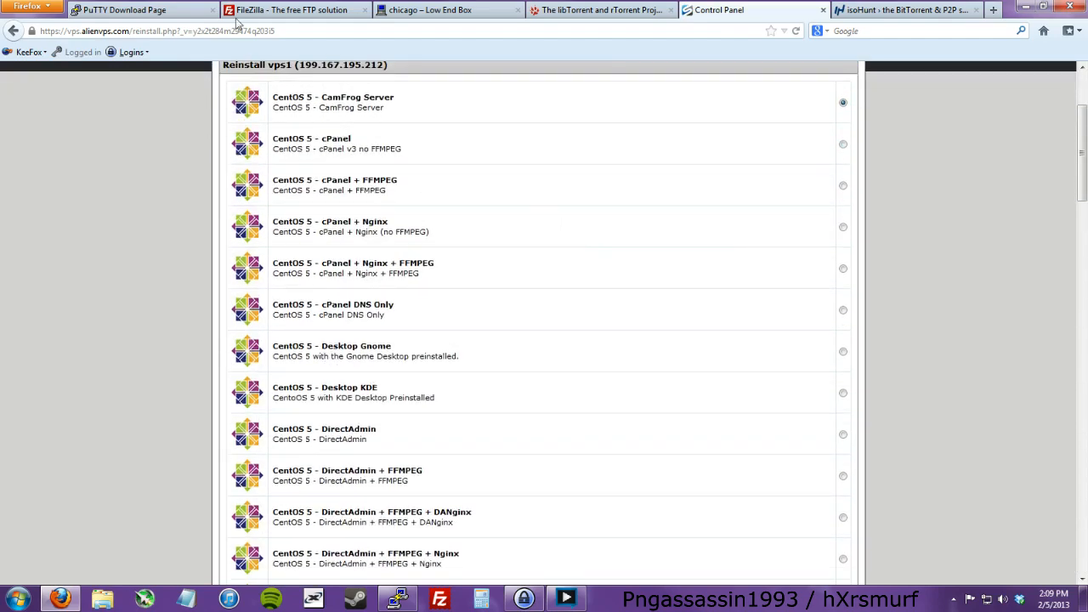
pyautogui.moveTo(477, 130)
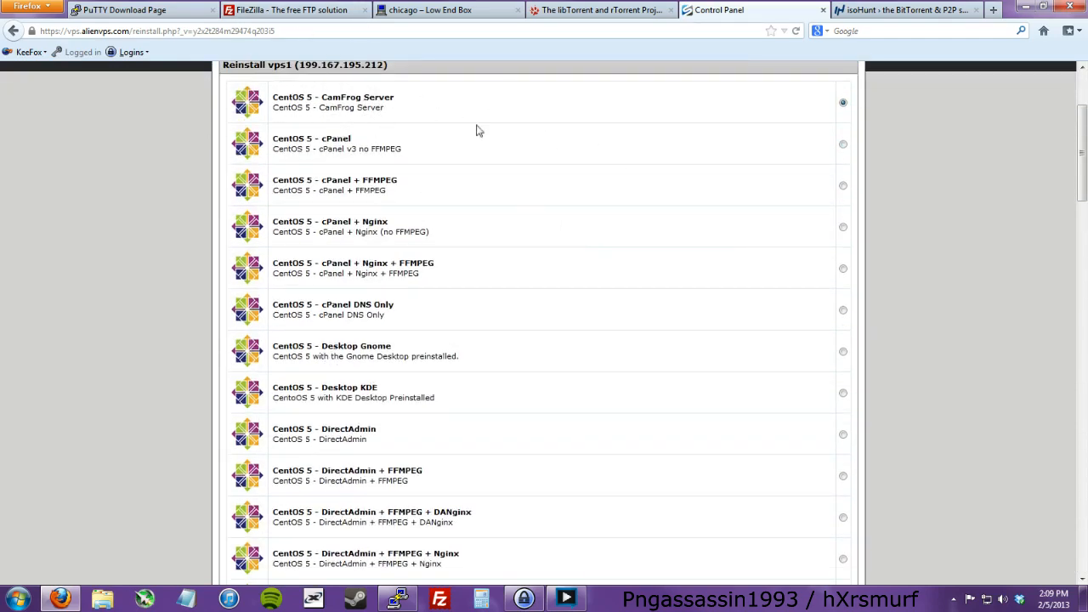
pyautogui.scroll(-3)
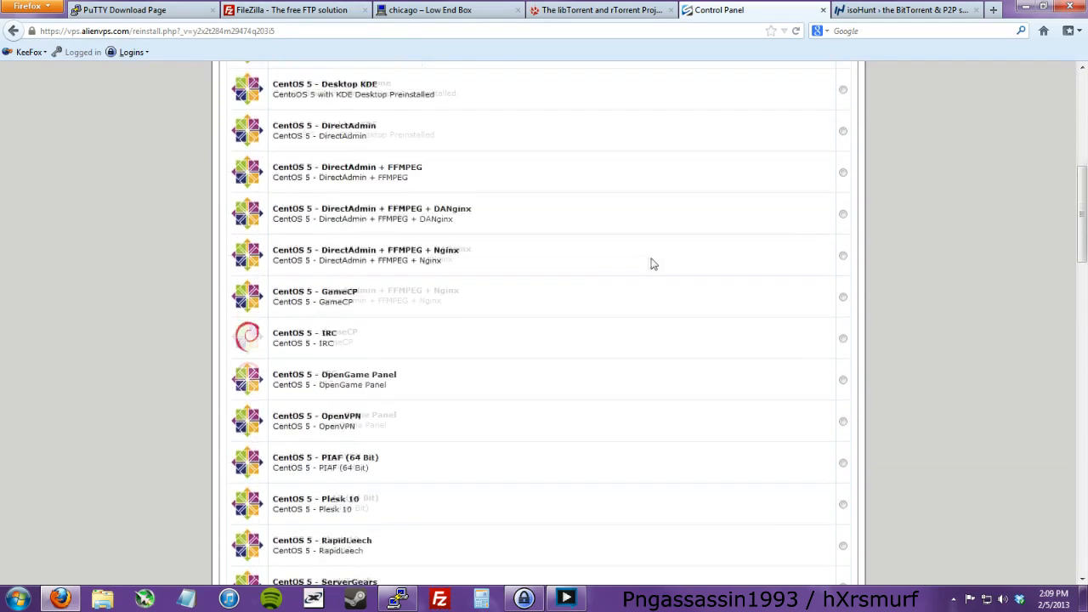
pyautogui.scroll(-3)
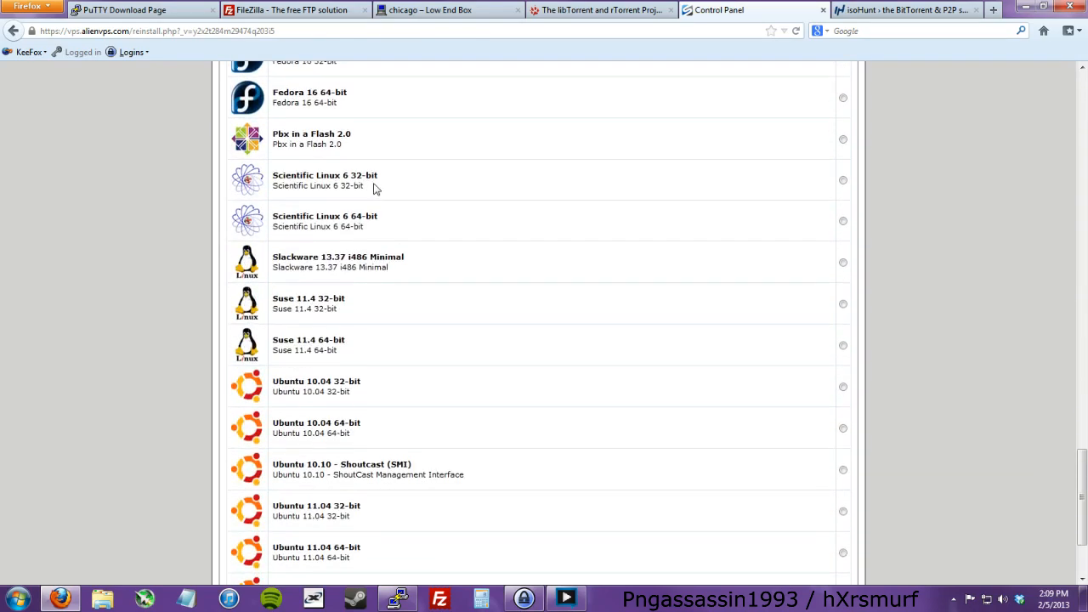
pyautogui.scroll(-3)
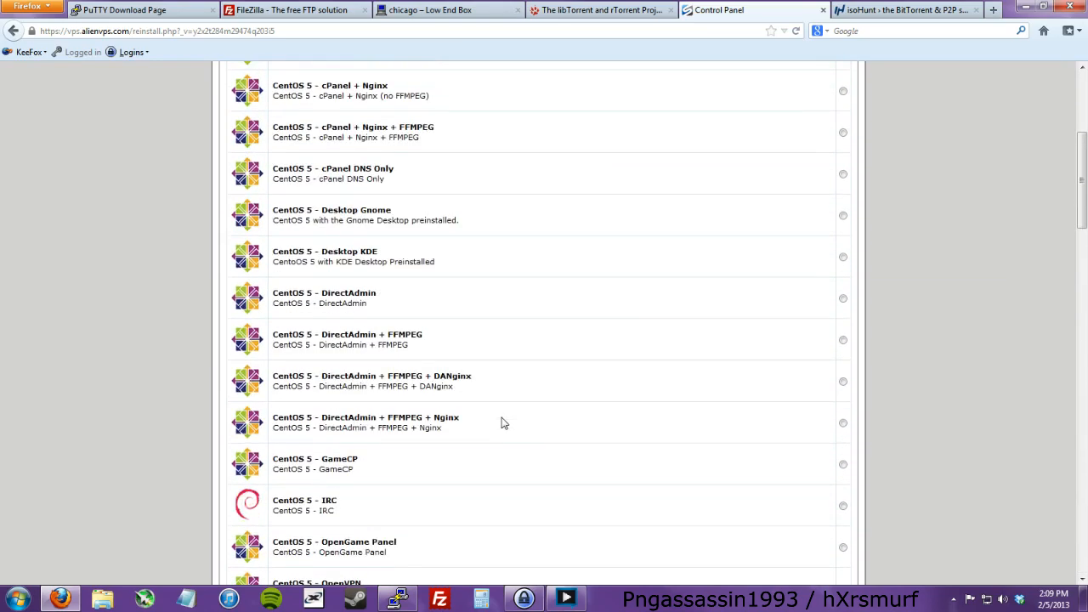
pyautogui.scroll(-3)
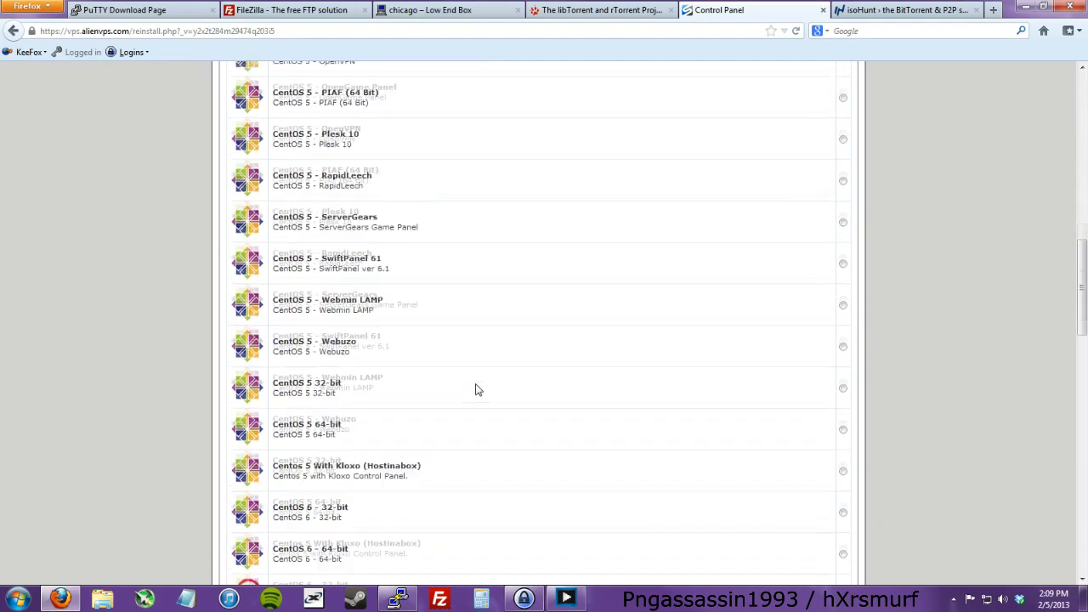
pyautogui.scroll(-3)
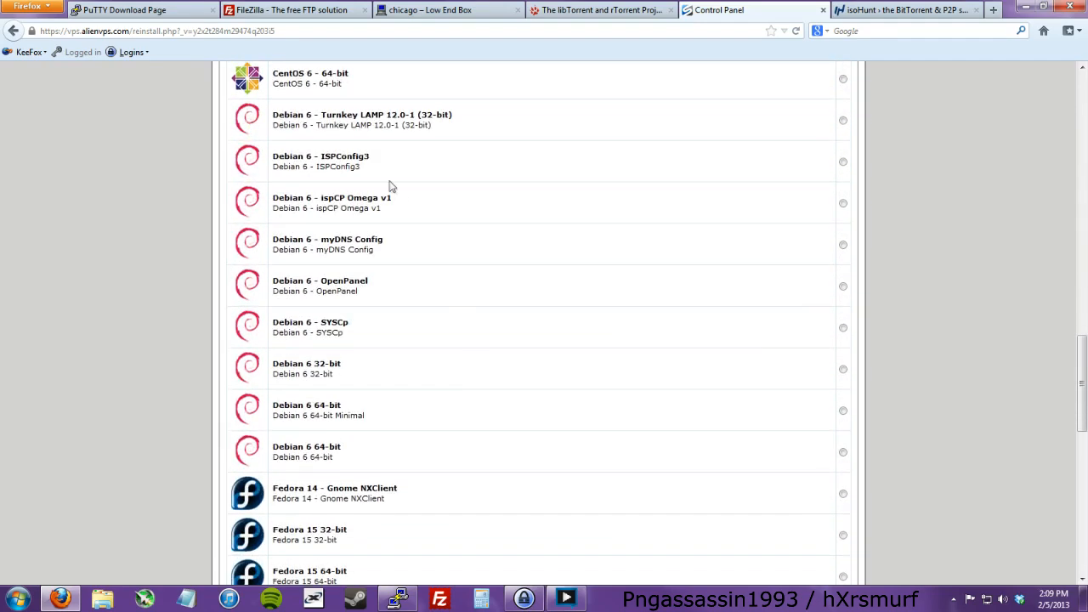
pyautogui.moveTo(416, 384)
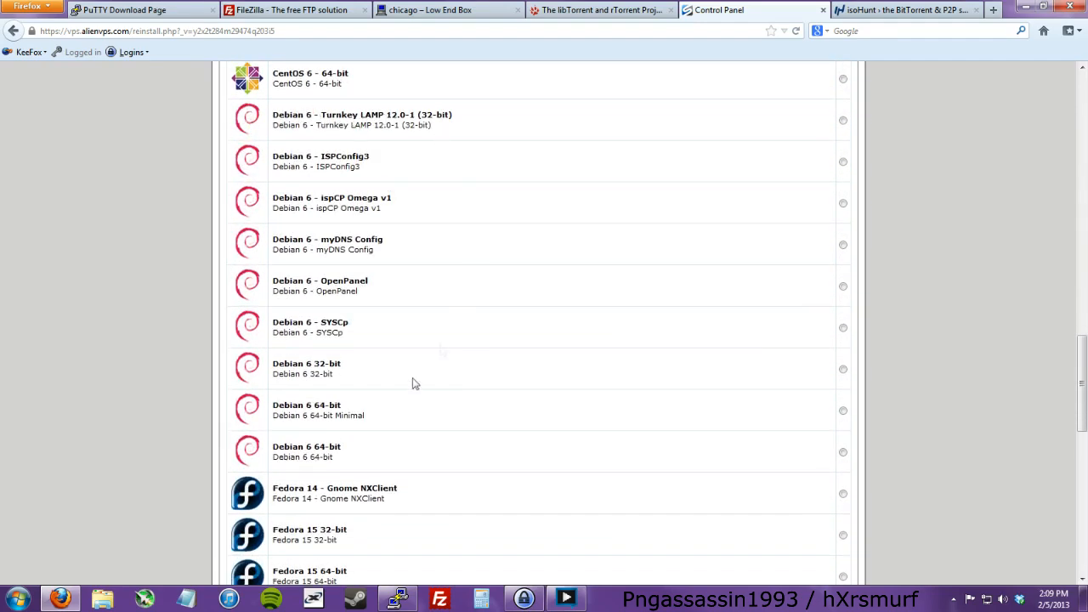
pyautogui.moveTo(379, 430)
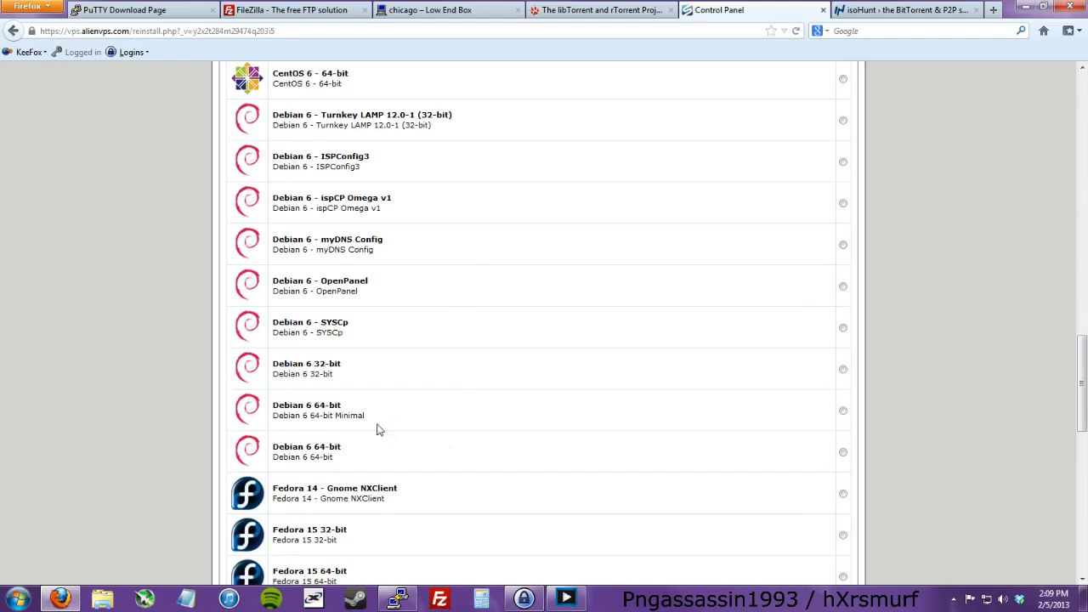
pyautogui.moveTo(389, 416)
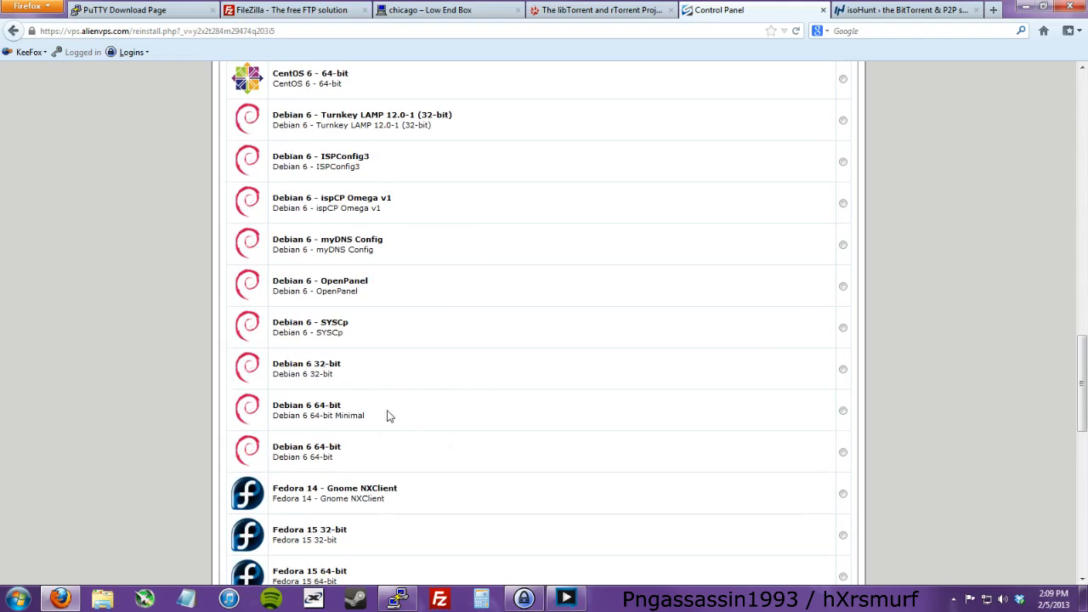
pyautogui.moveTo(432, 423)
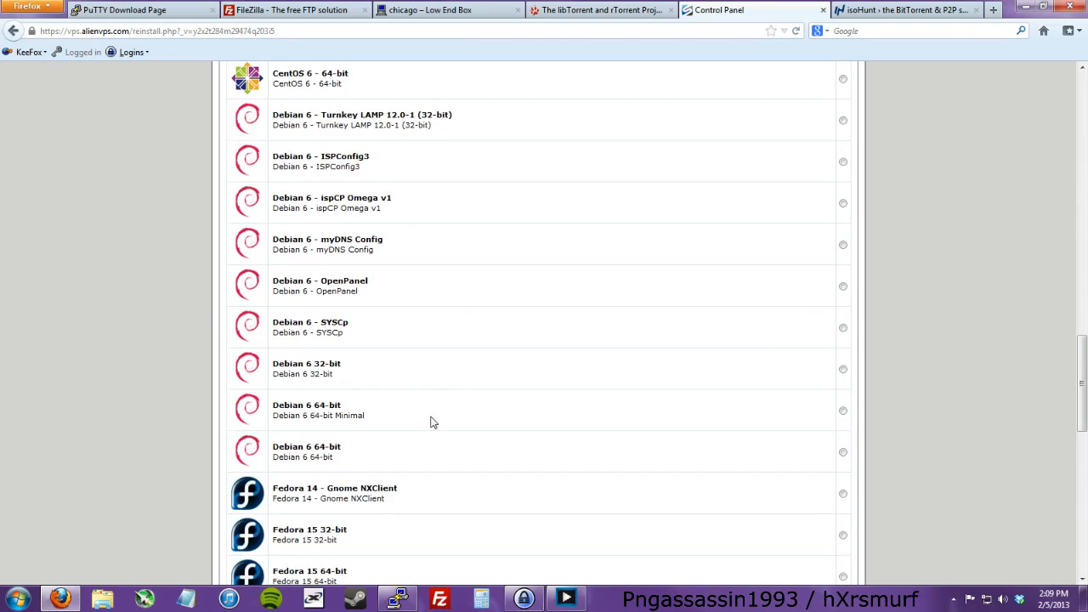
pyautogui.scroll(-3)
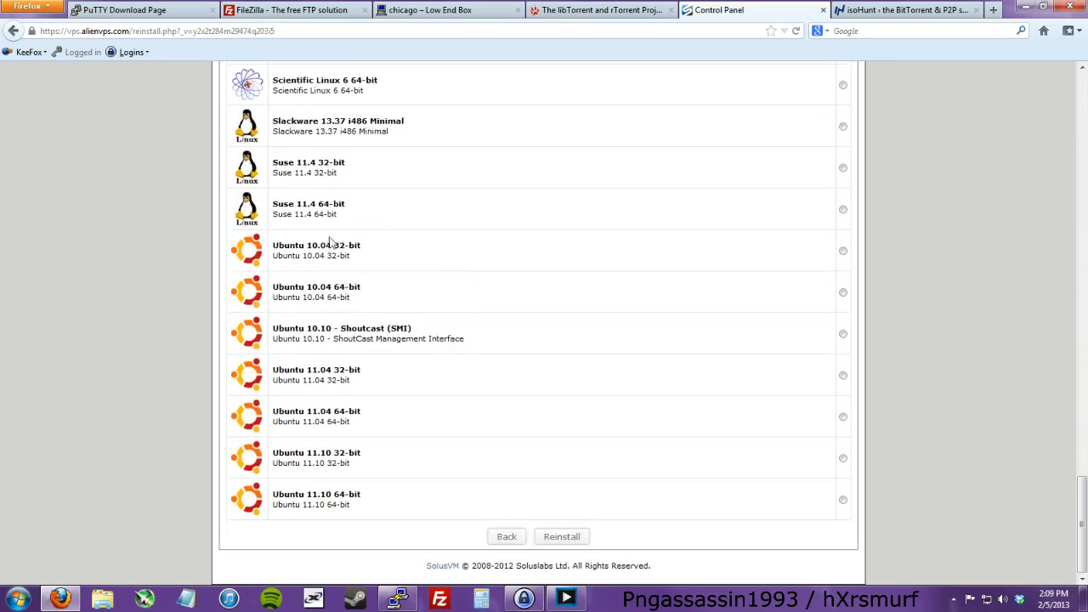
pyautogui.moveTo(408, 253)
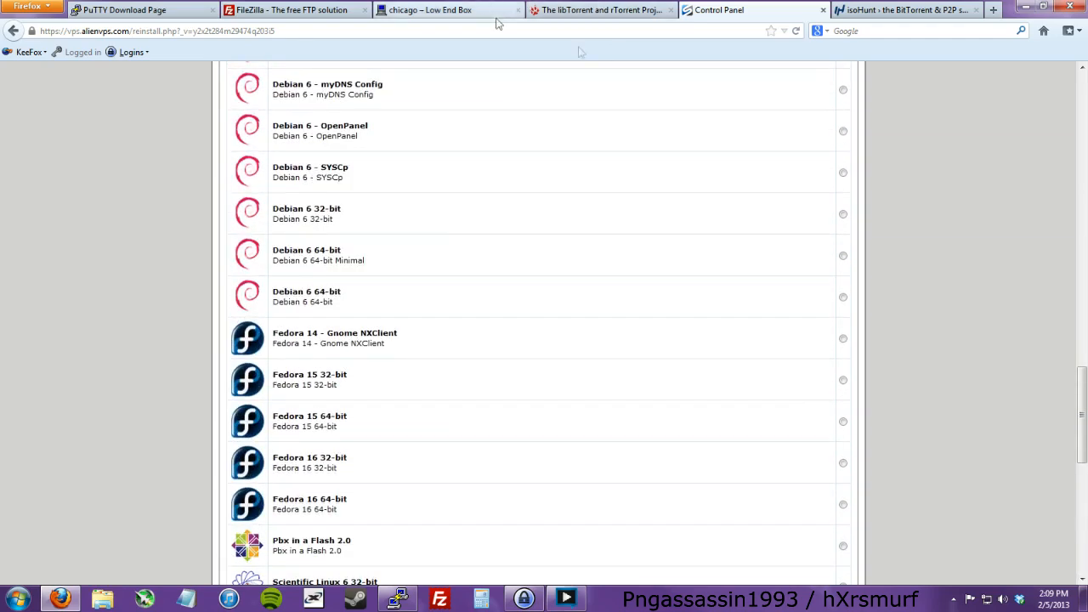
pyautogui.scroll(-3)
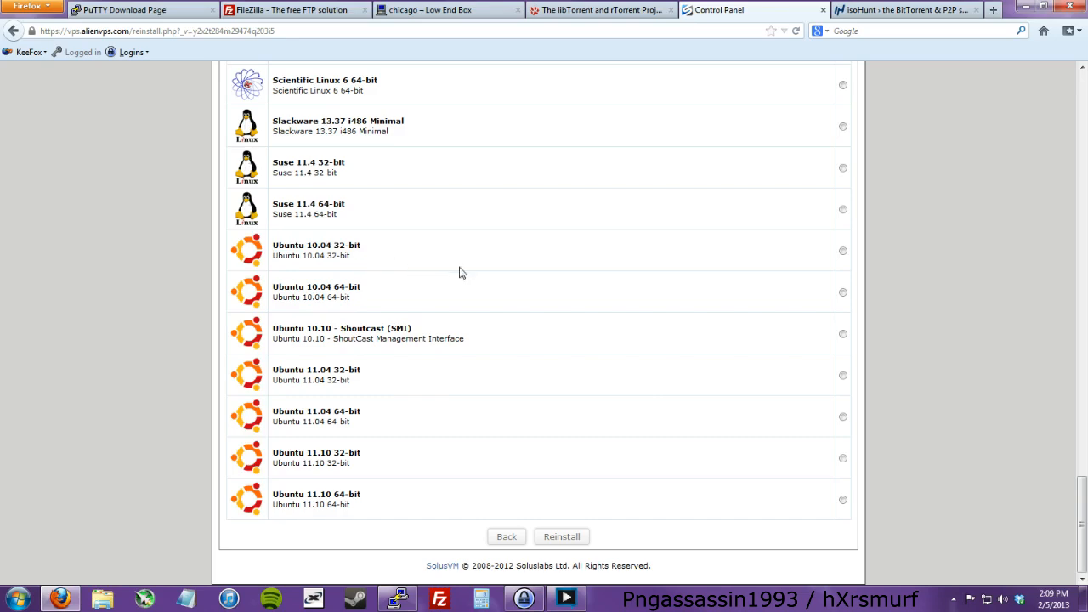
pyautogui.moveTo(640, 428)
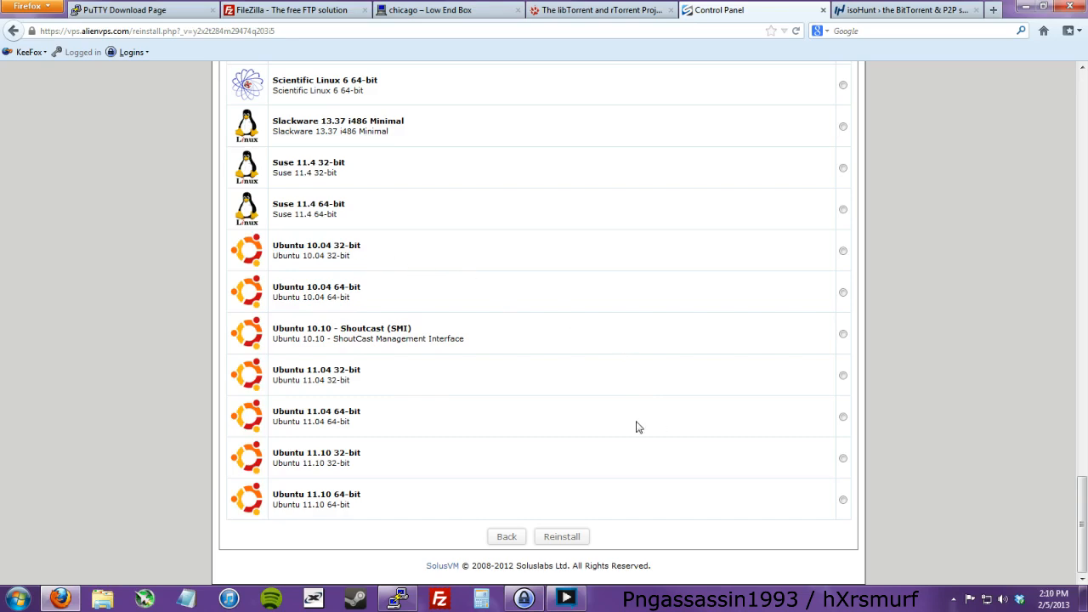
pyautogui.moveTo(402, 491)
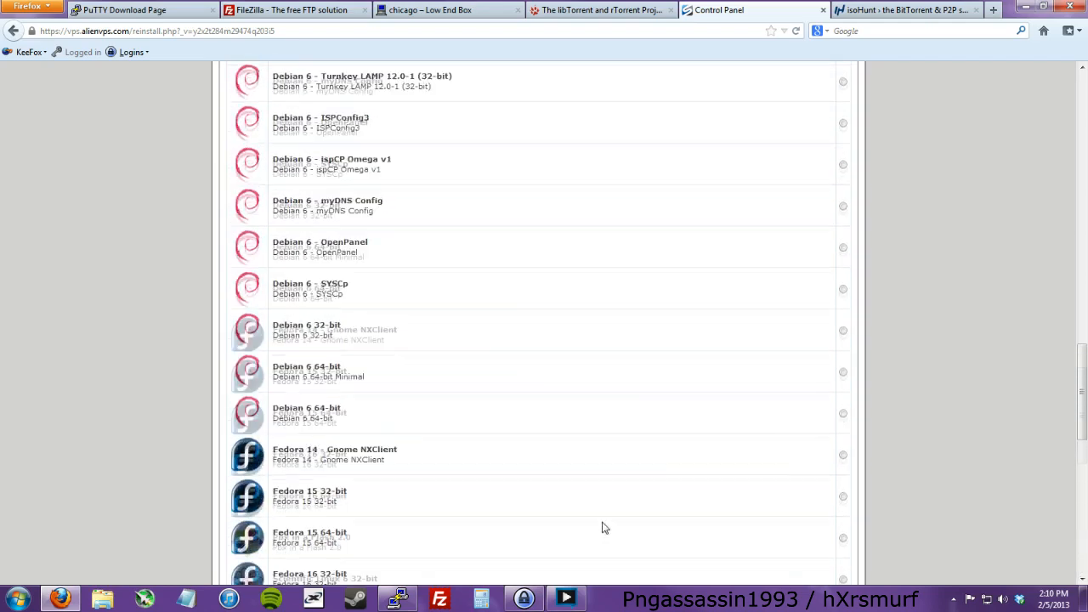
# Select Debian 6 32-bit as the new operating system for vps1
pyautogui.scroll(3)
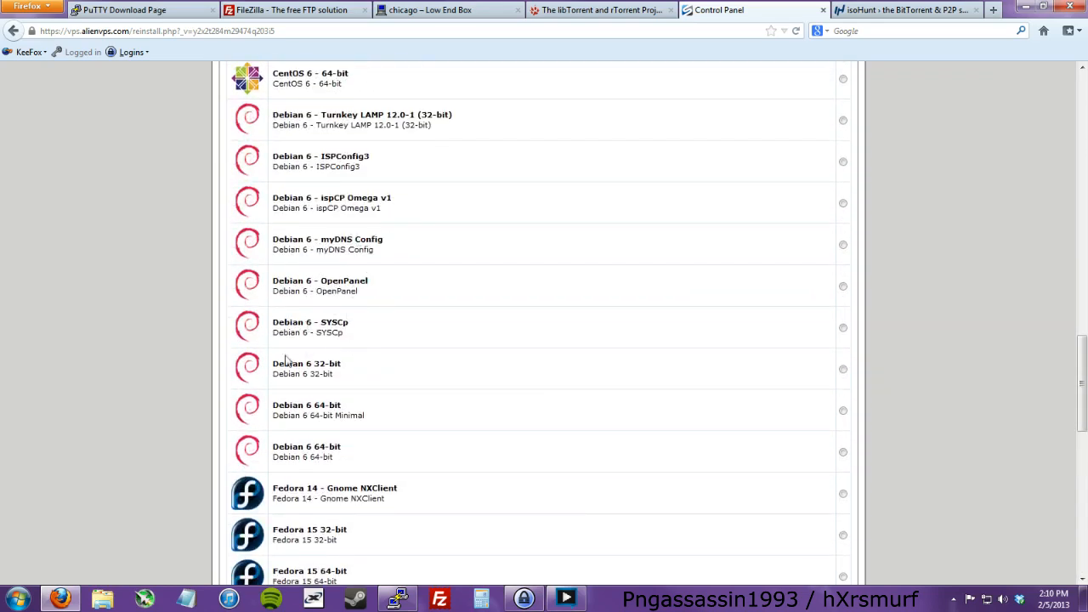
pyautogui.click(843, 368)
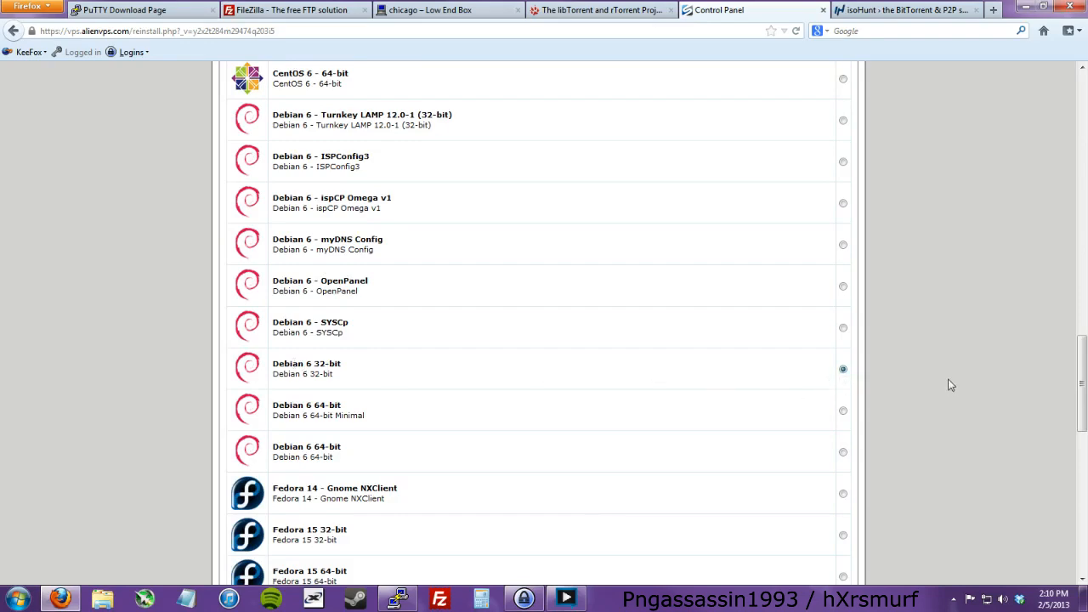
pyautogui.scroll(-3)
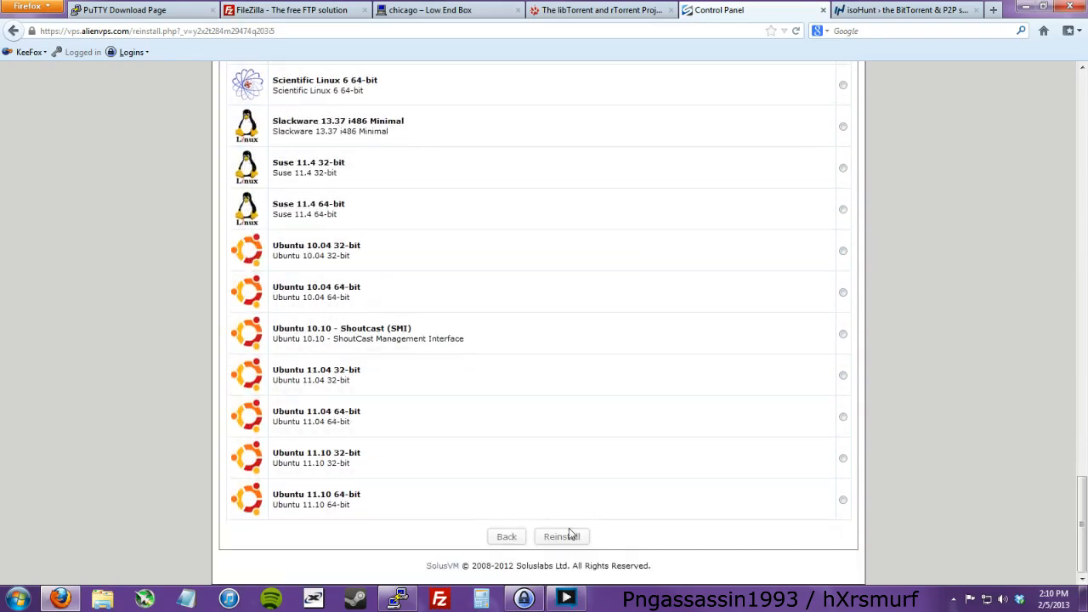
pyautogui.click(561, 537)
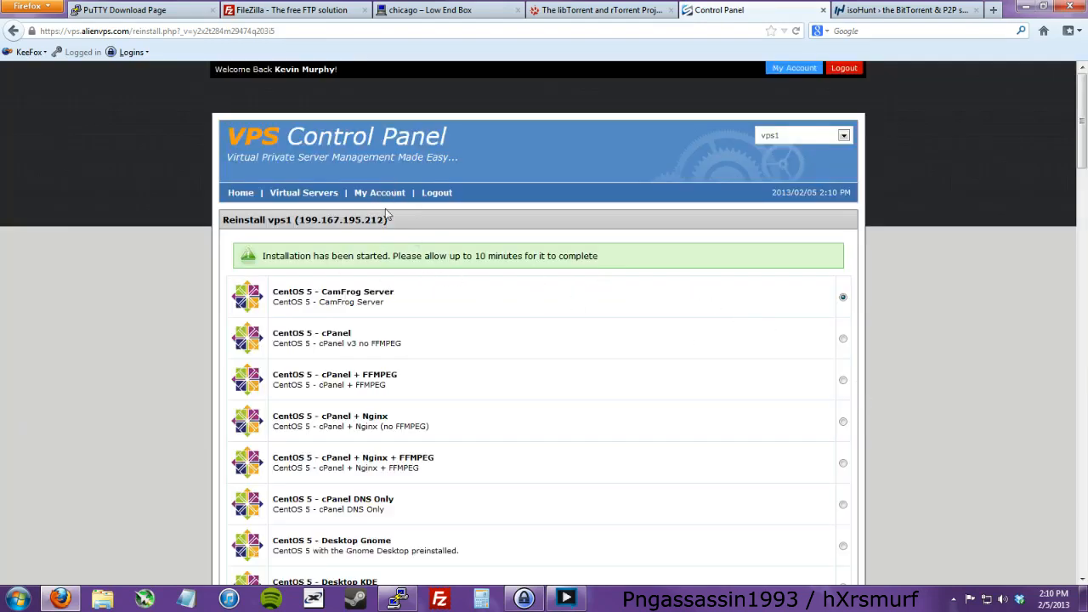
pyautogui.click(304, 192)
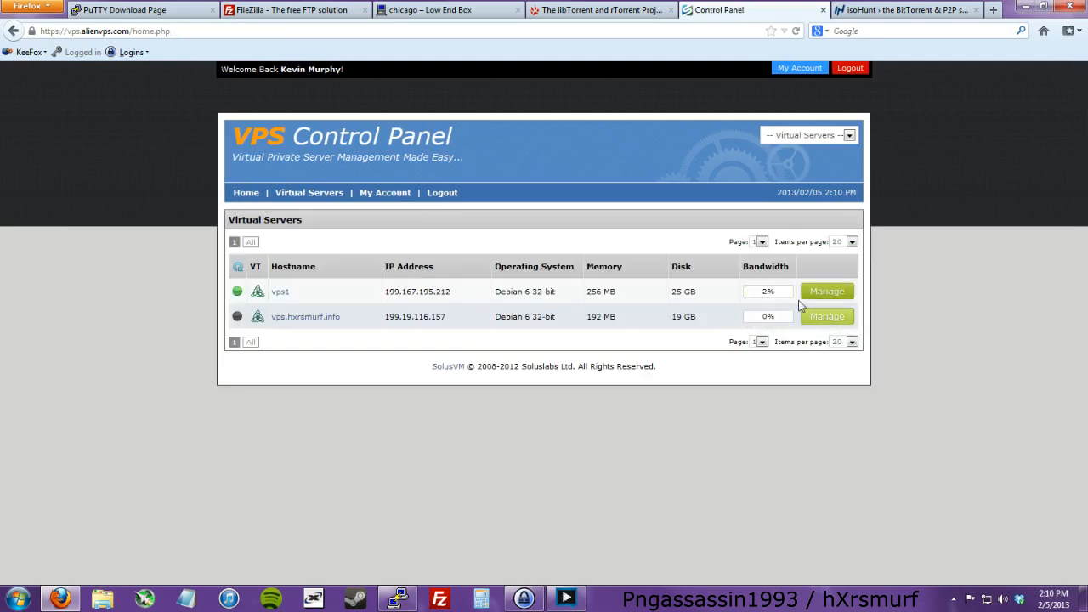
pyautogui.click(826, 290)
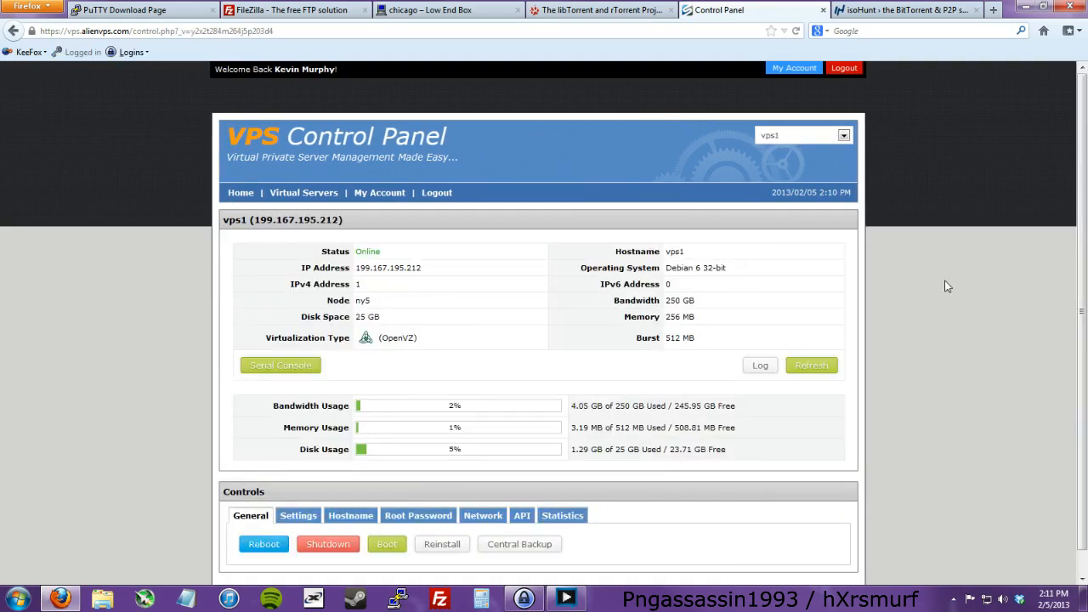
pyautogui.moveTo(689, 293)
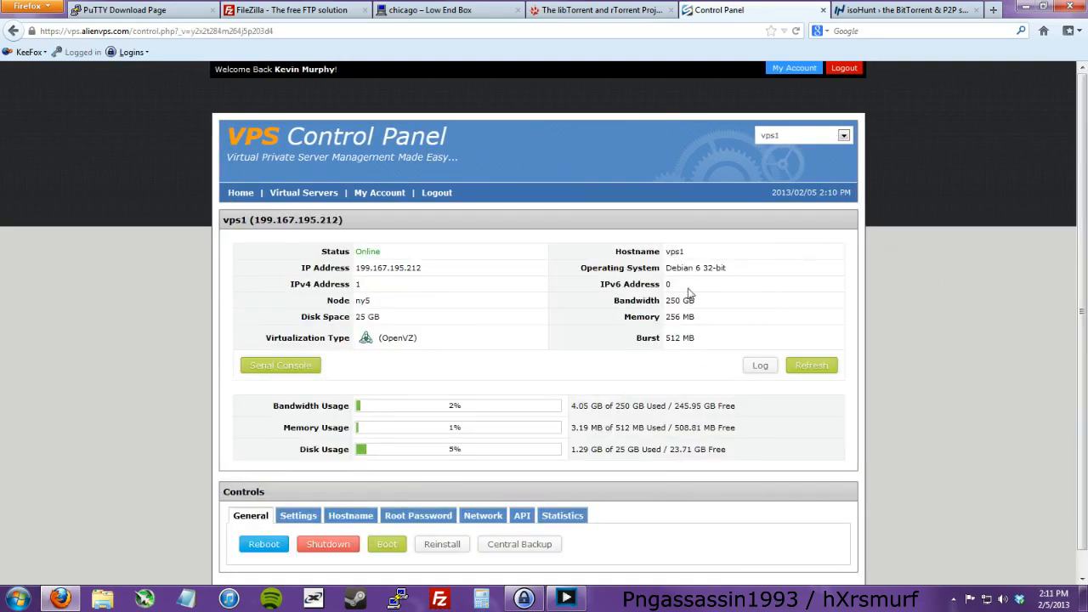
pyautogui.moveTo(730, 290)
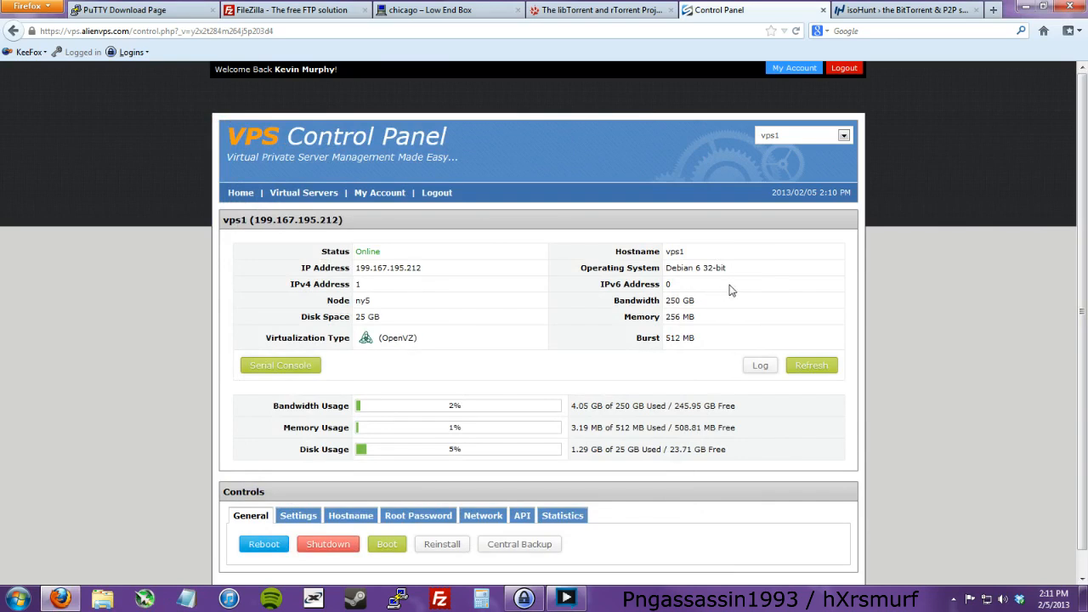
pyautogui.moveTo(659, 316)
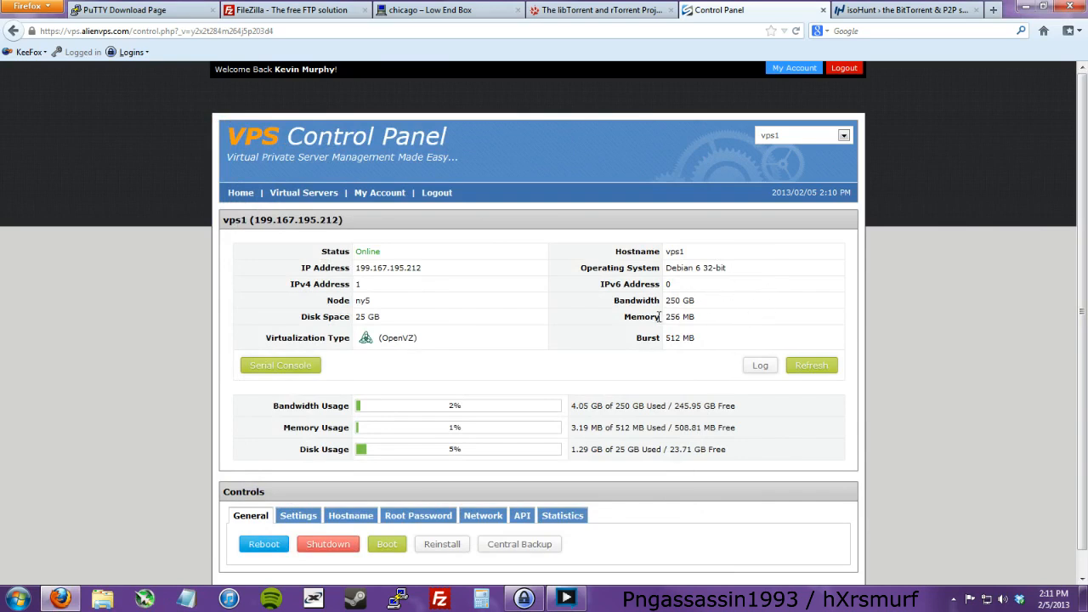
pyautogui.moveTo(721, 330)
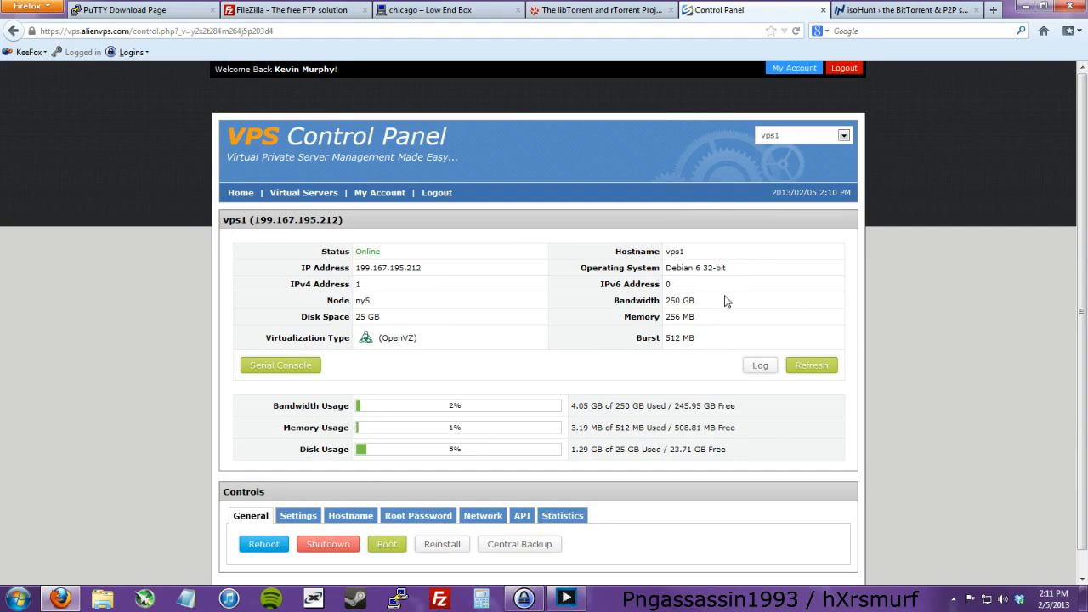
pyautogui.moveTo(714, 285)
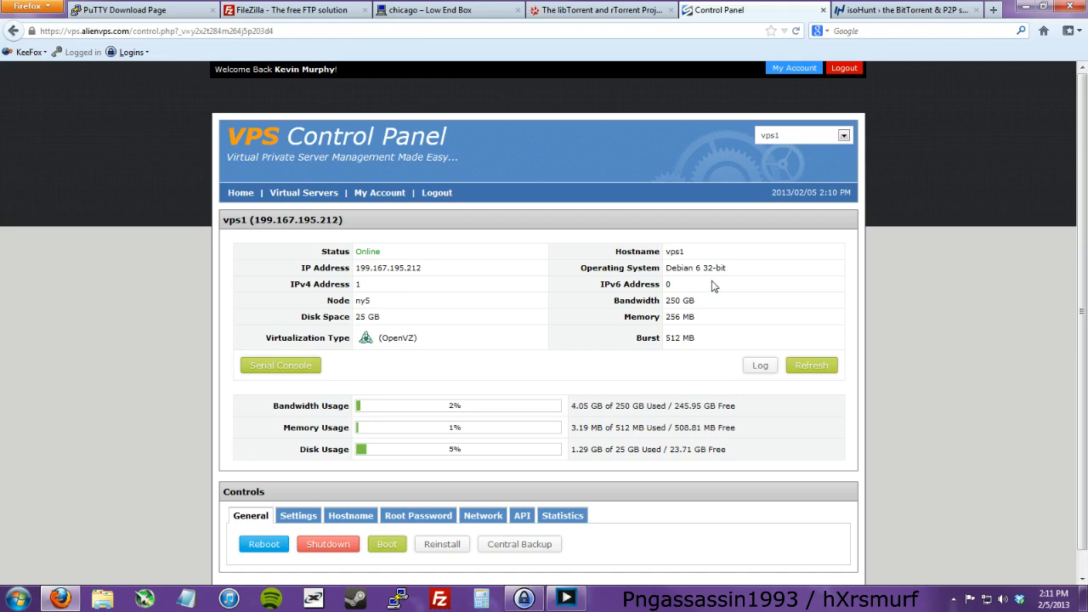
pyautogui.moveTo(838, 329)
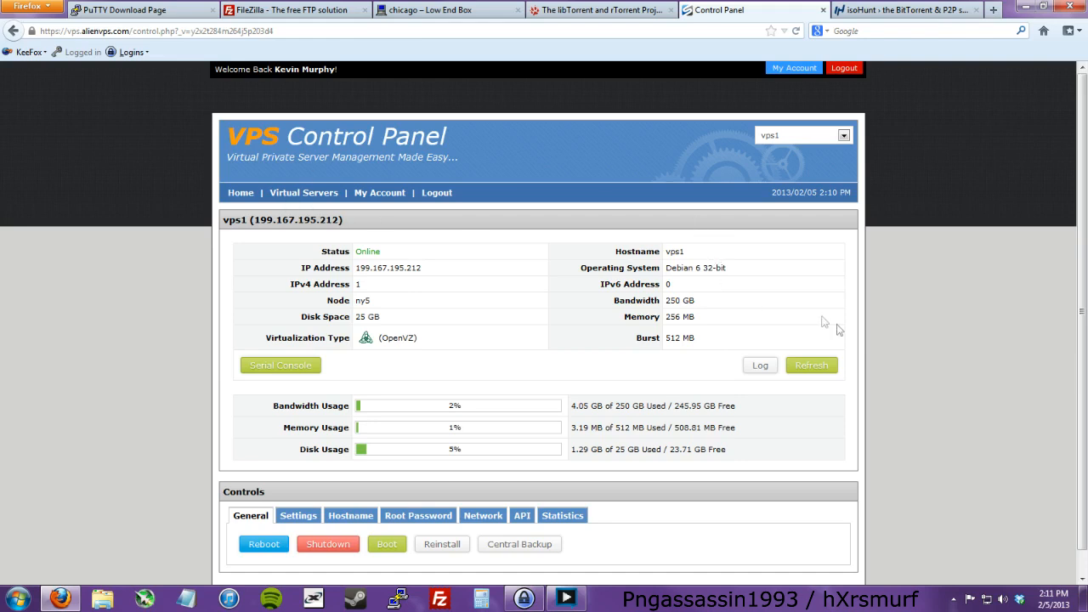
# Refresh vps1's status, set a new root password, then switch to the PuTTY download tab
pyautogui.click(811, 365)
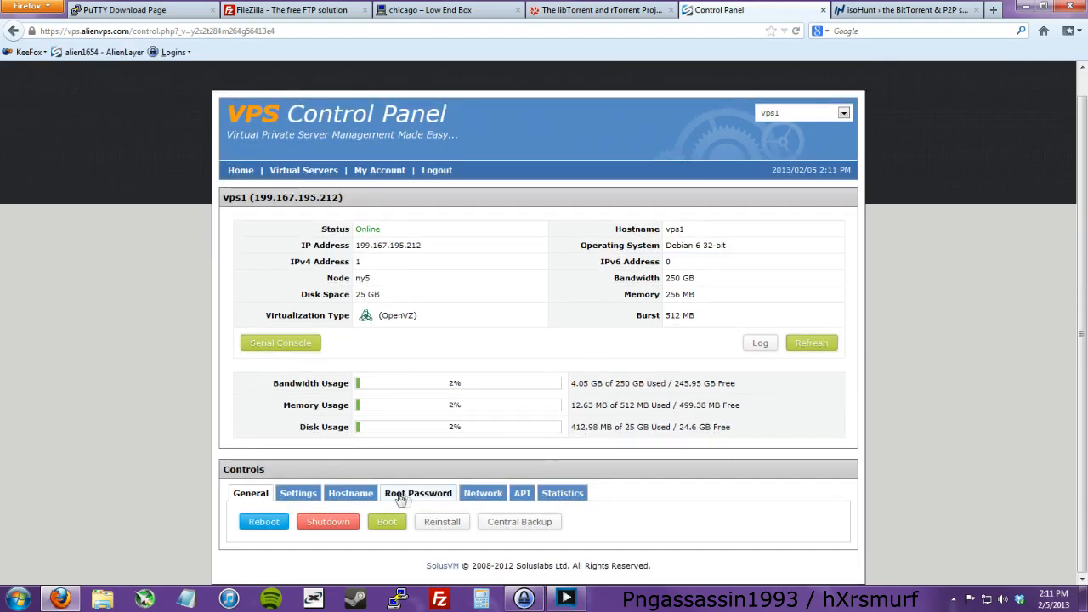
pyautogui.click(417, 493)
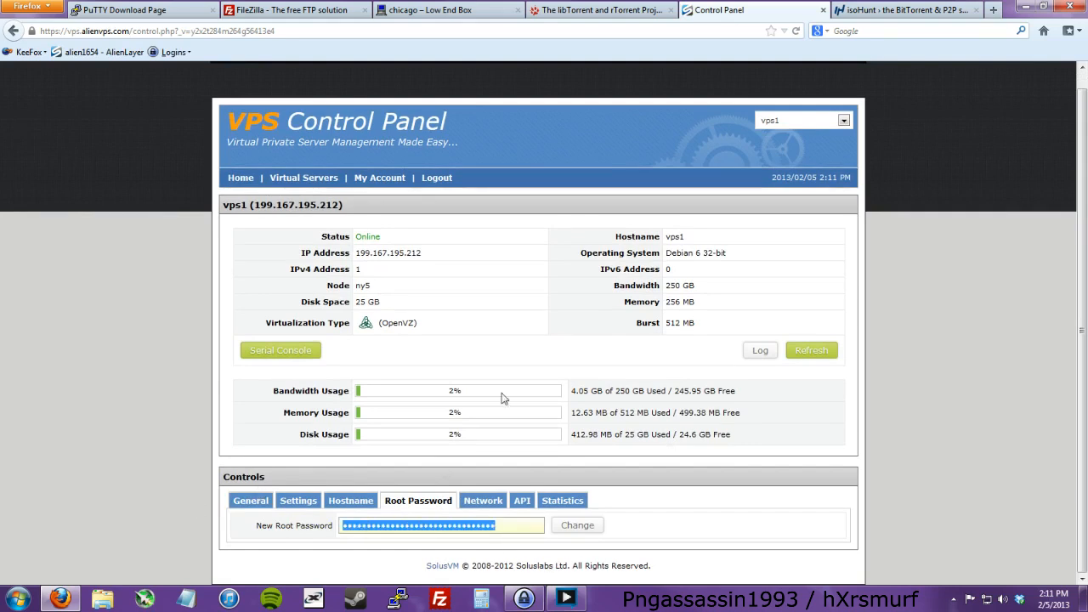
pyautogui.moveTo(691, 450)
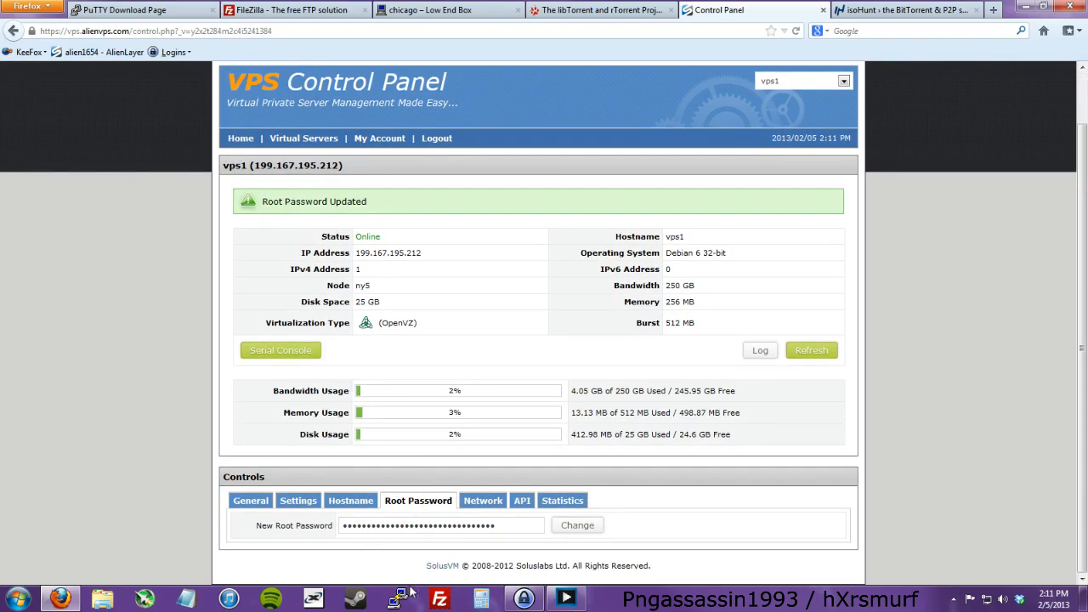
pyautogui.click(128, 9)
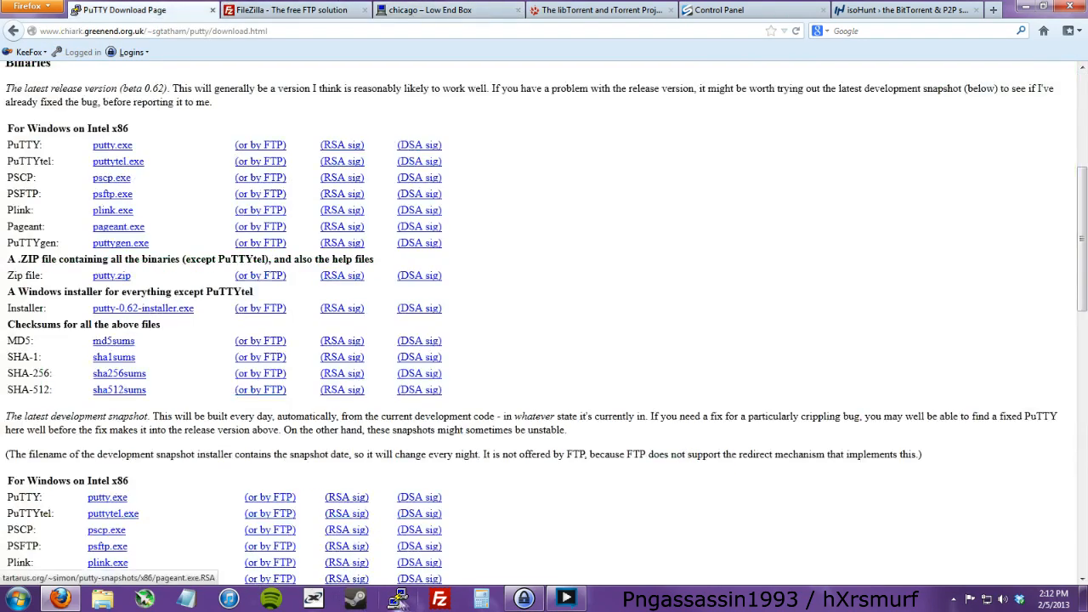
# Connect PuTTY to 199.167.195.212 via the AlienVPS saved session, accepting the new host key
pyautogui.click(397, 599)
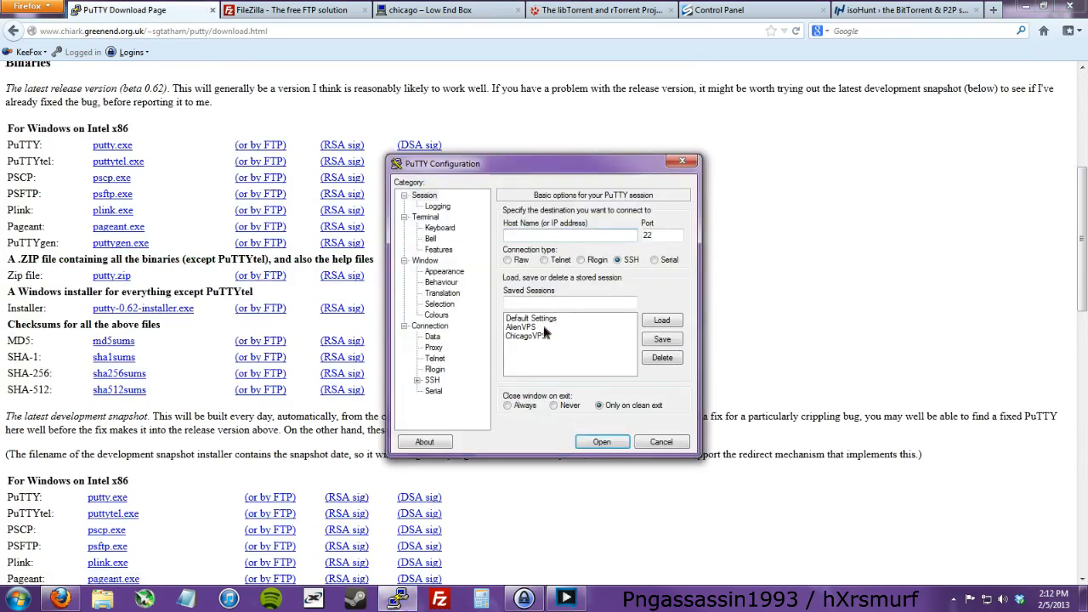
pyautogui.click(601, 441)
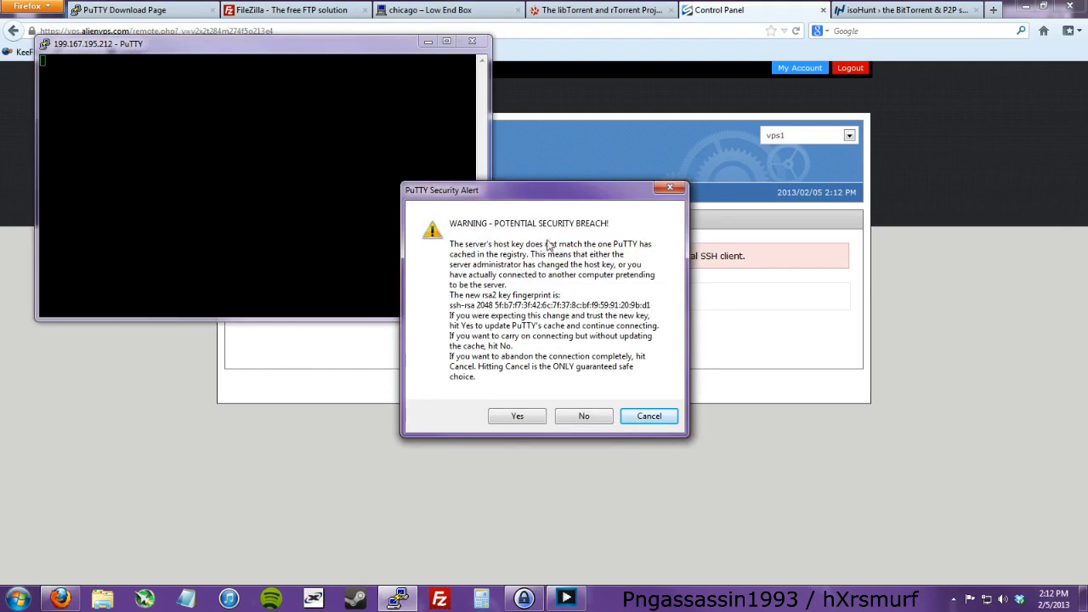
pyautogui.moveTo(663, 332)
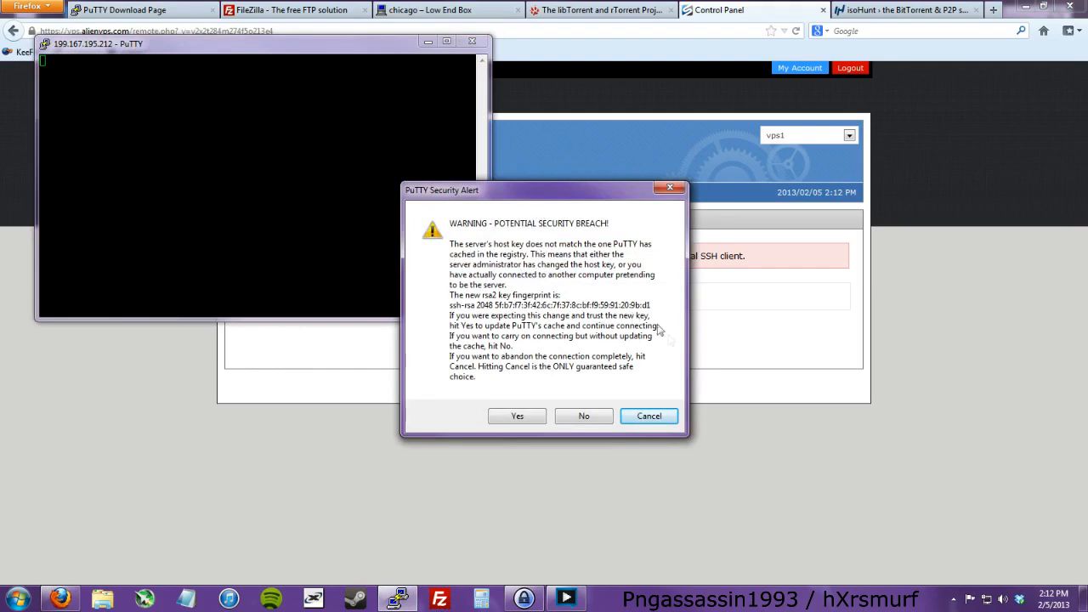
pyautogui.moveTo(464, 284)
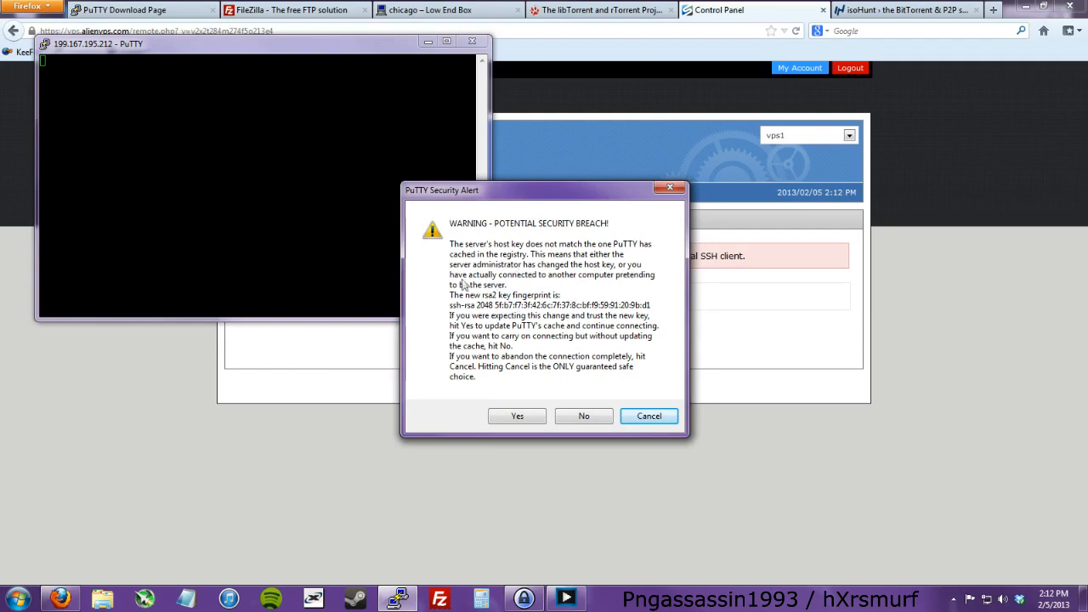
pyautogui.click(516, 416)
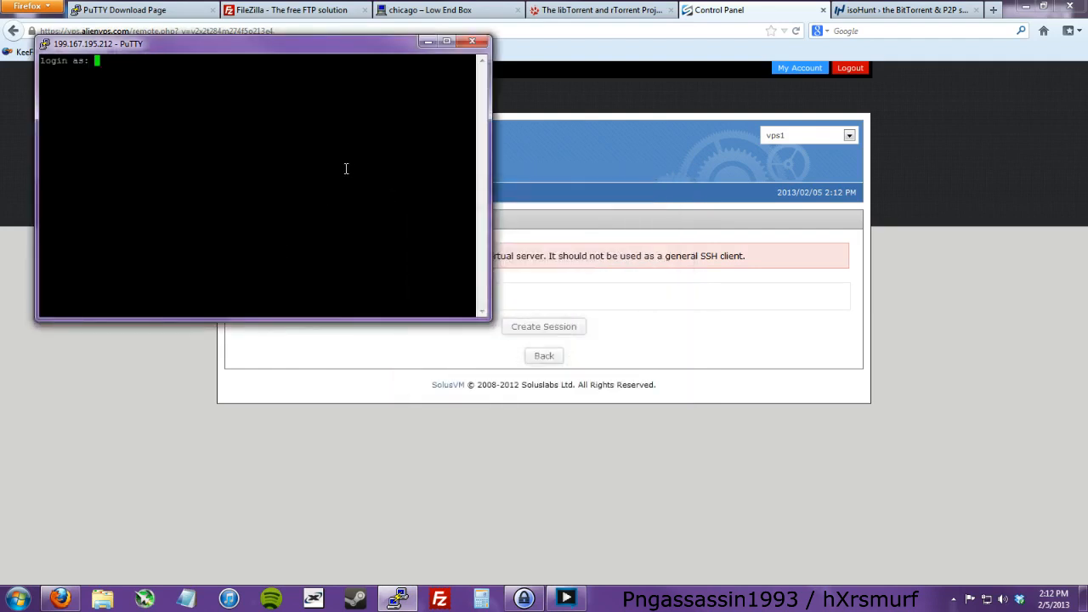
# Log in as root and run apt-get update && apt-get upgrade -yf
pyautogui.write('root')
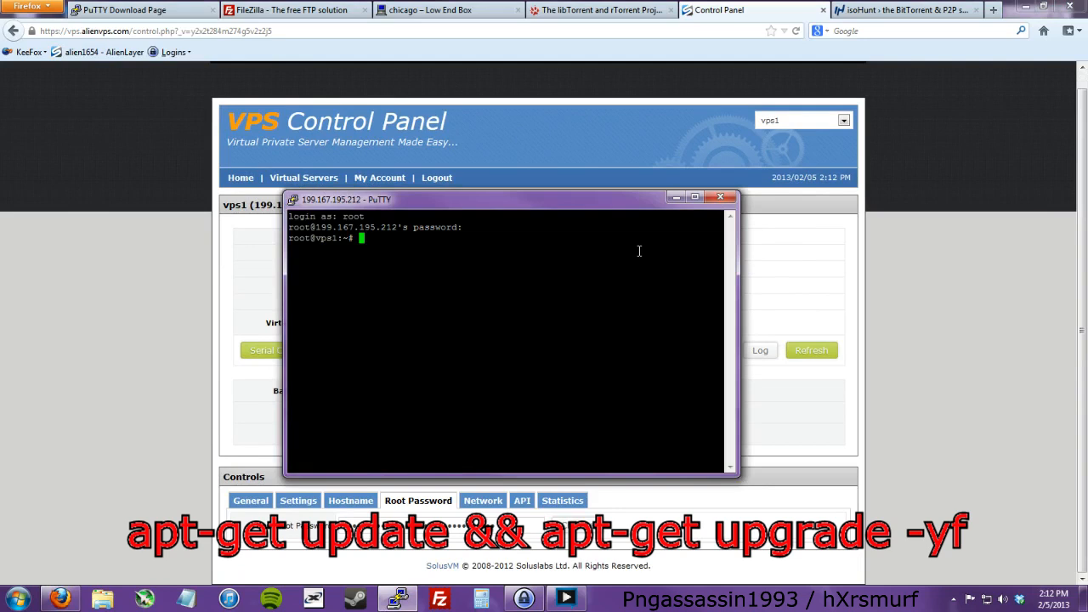
pyautogui.write('apt-ge')
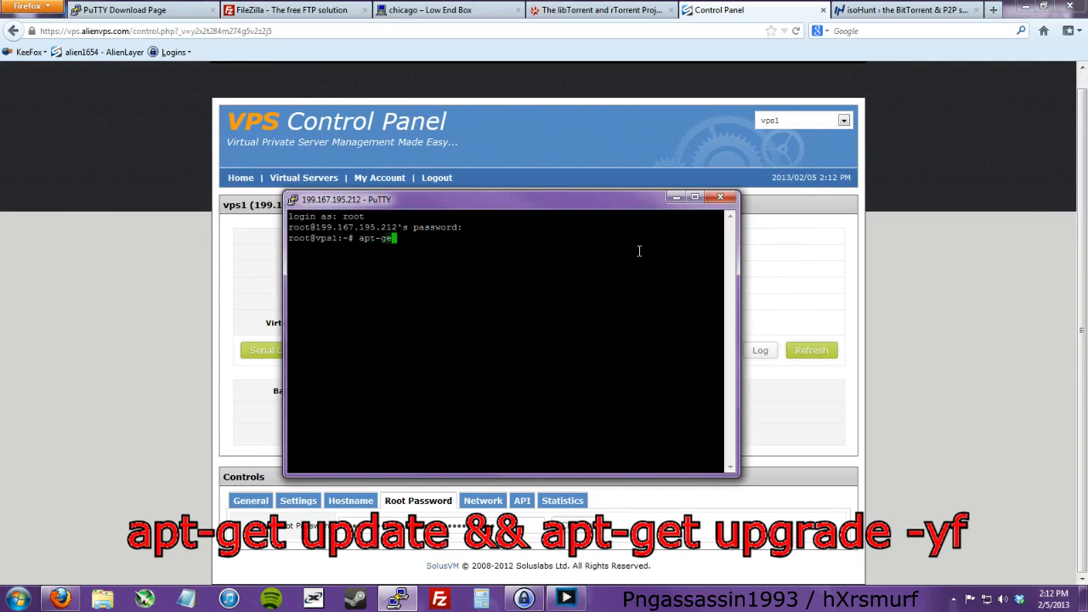
pyautogui.write('update &&')
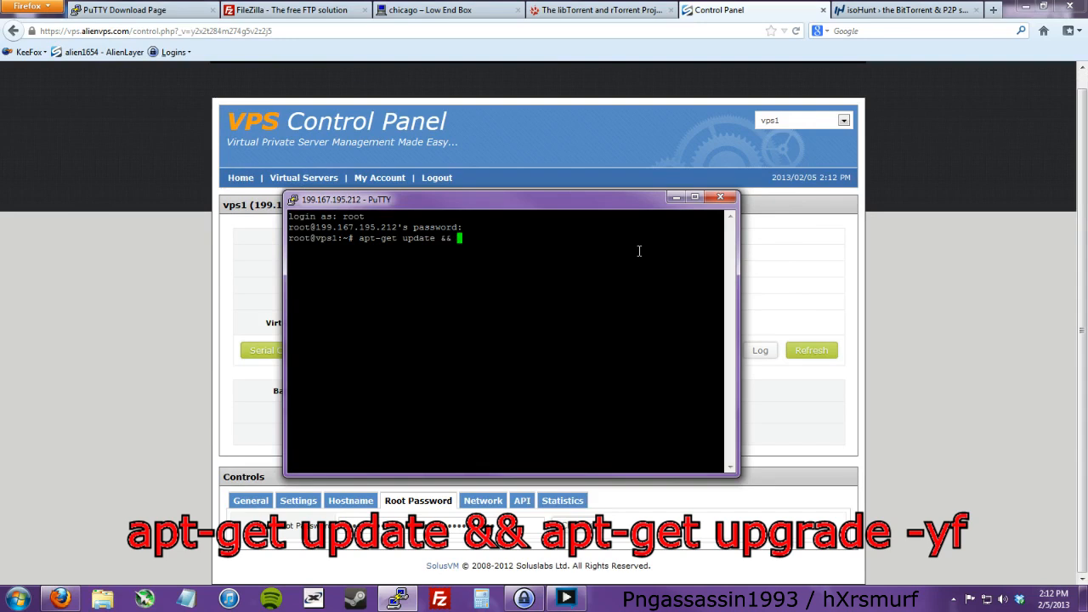
pyautogui.write('apt-get upgrade -yf')
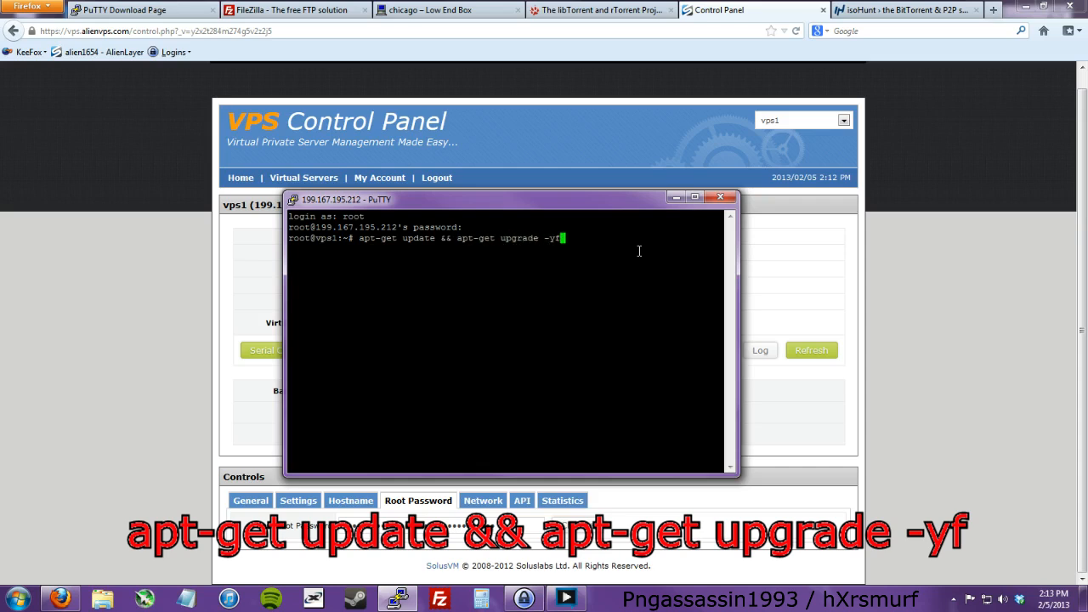
pyautogui.press('Return')
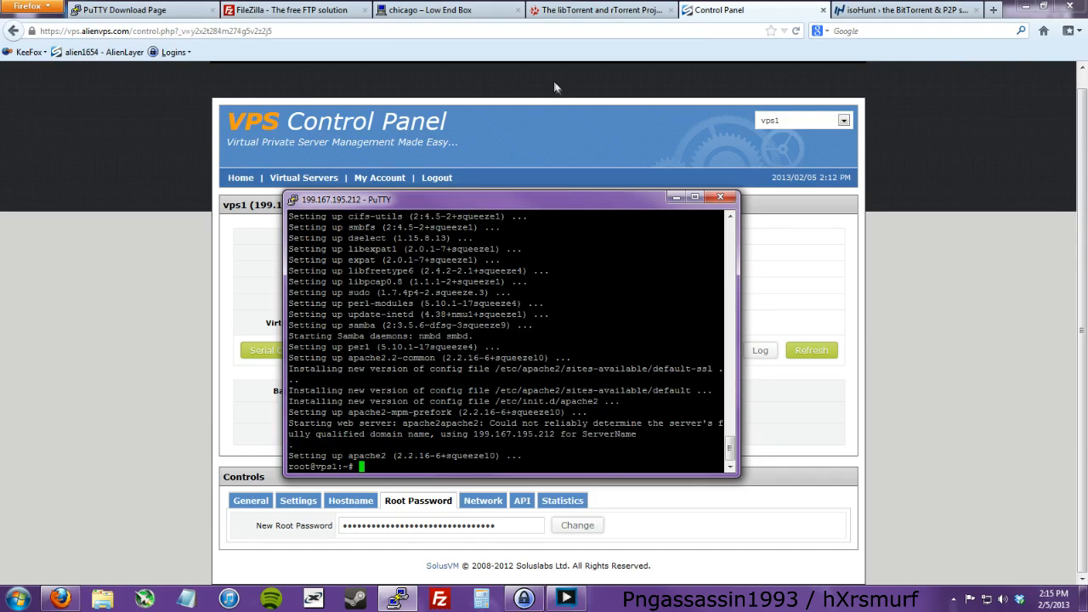
# Switch to the libTorrent wiki and start typing apt-get install rt at the root prompt
pyautogui.click(601, 10)
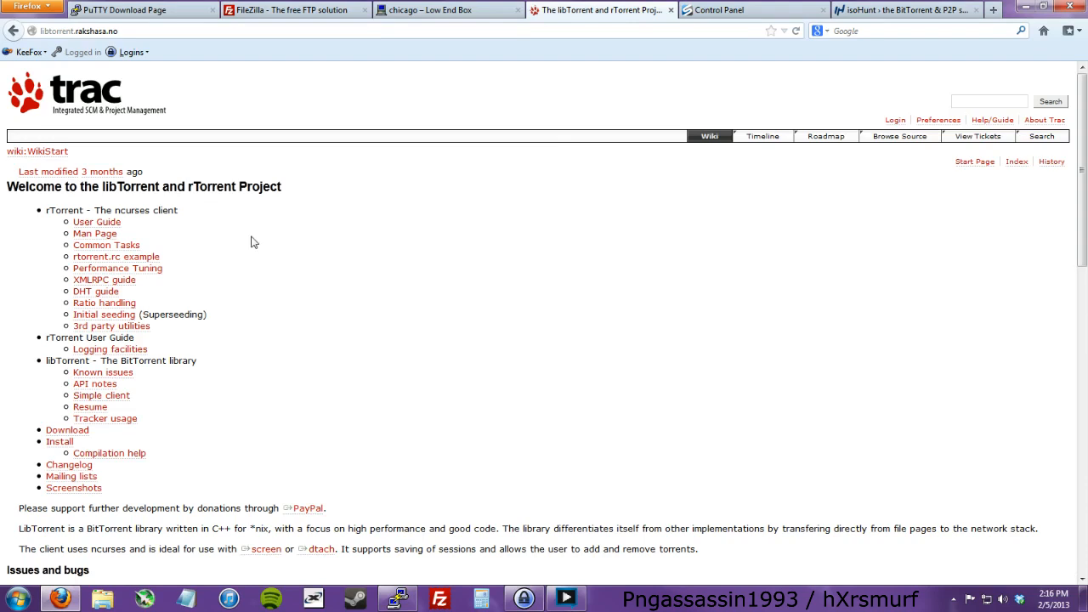
pyautogui.moveTo(255, 242)
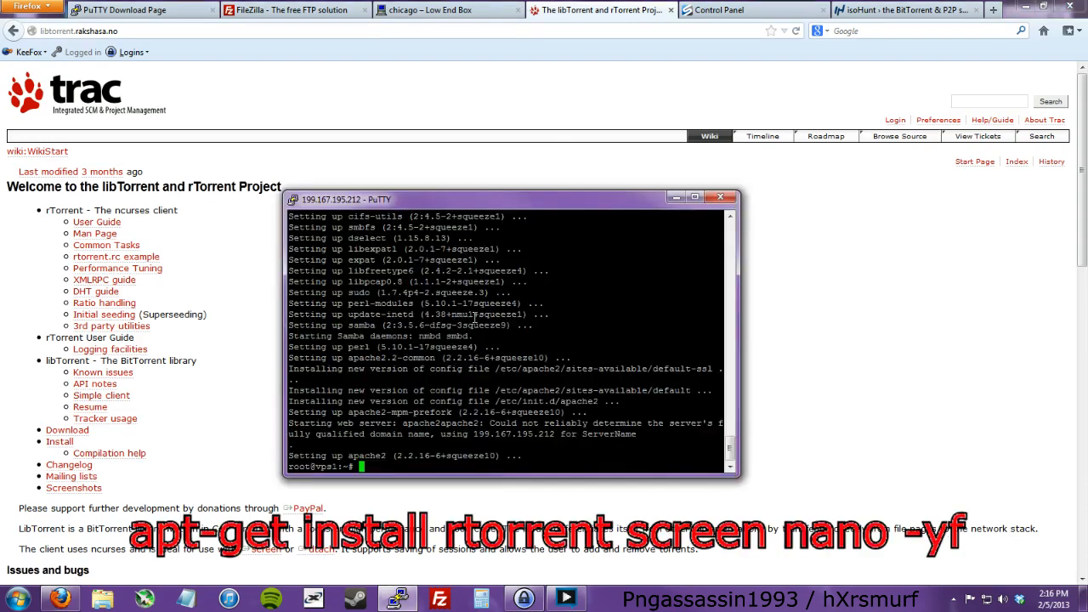
pyautogui.write('apt-get')
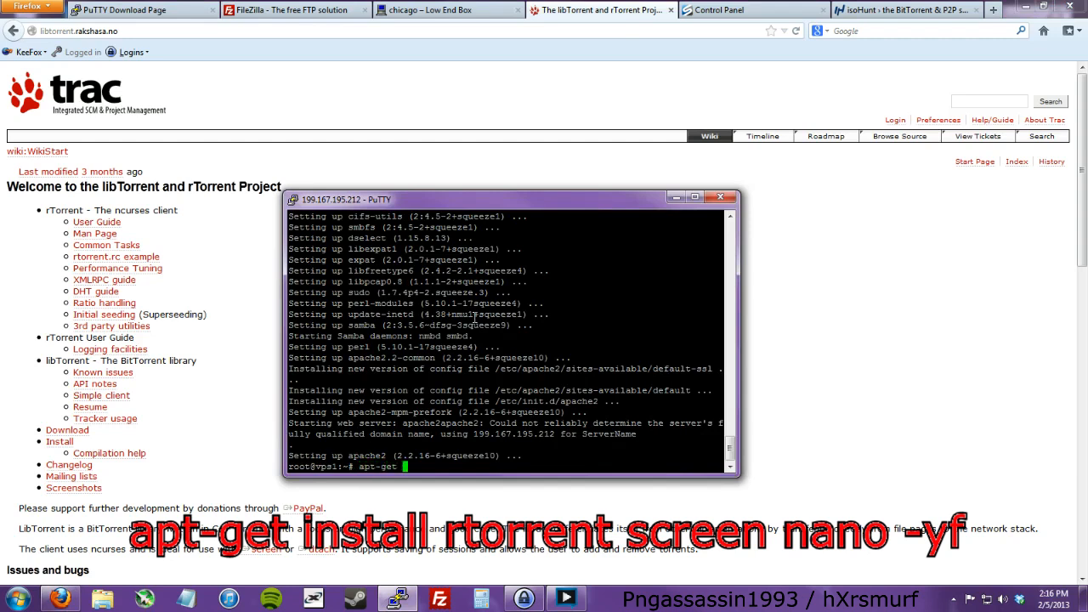
pyautogui.write('install')
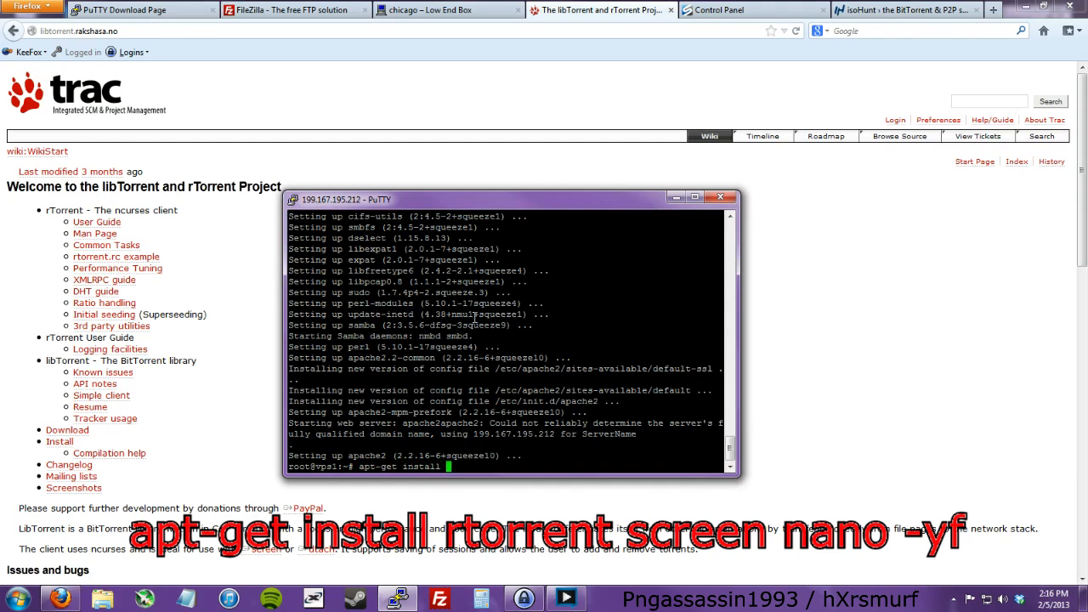
pyautogui.write('rt')
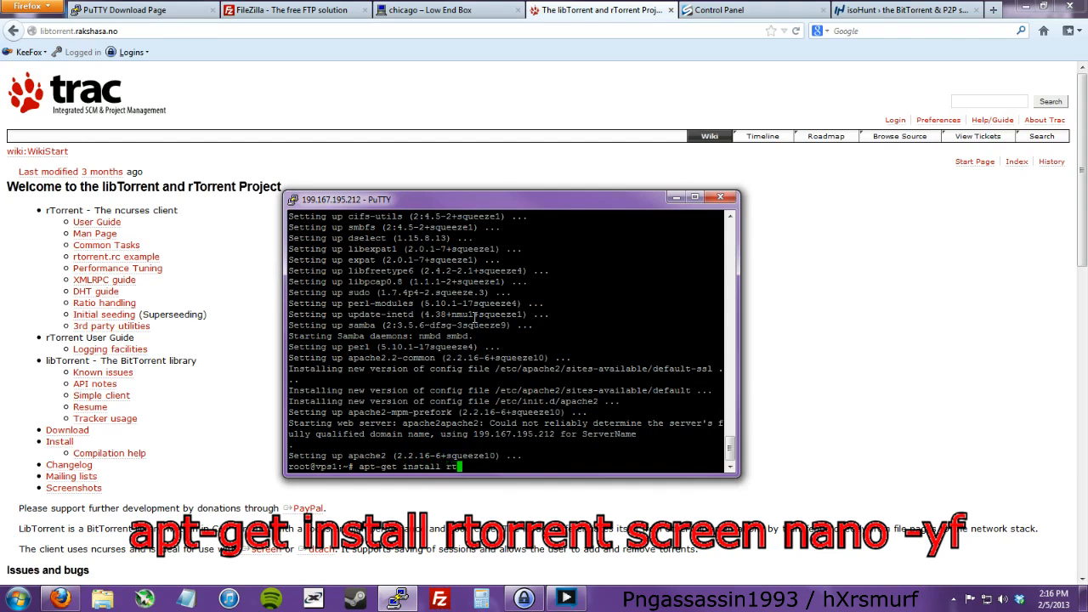
# View the libTorrent Download page, then return to the project wiki start page
pyautogui.click(720, 197)
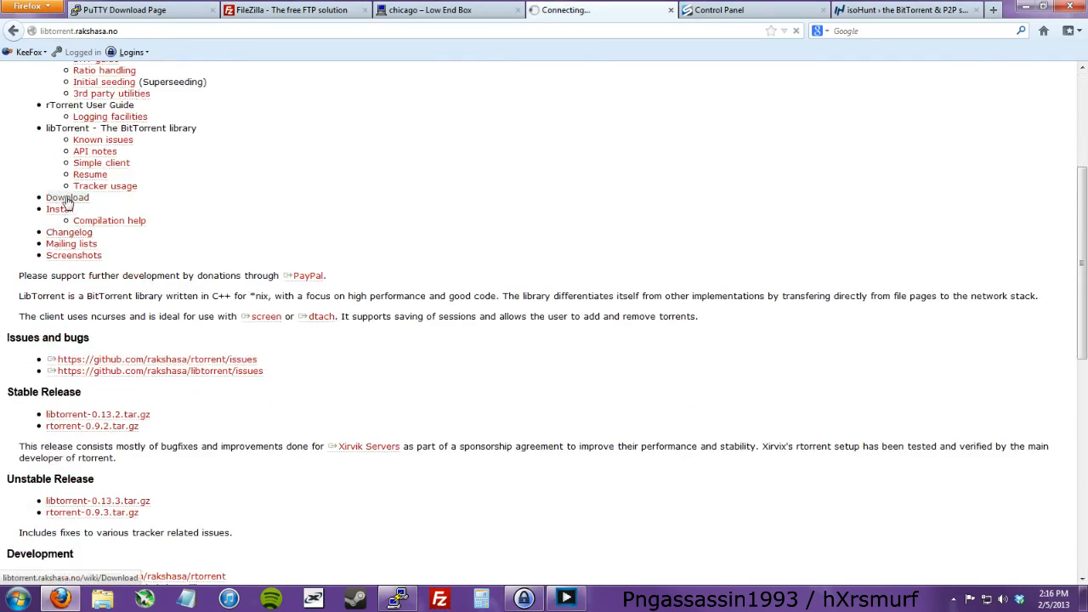
pyautogui.click(66, 197)
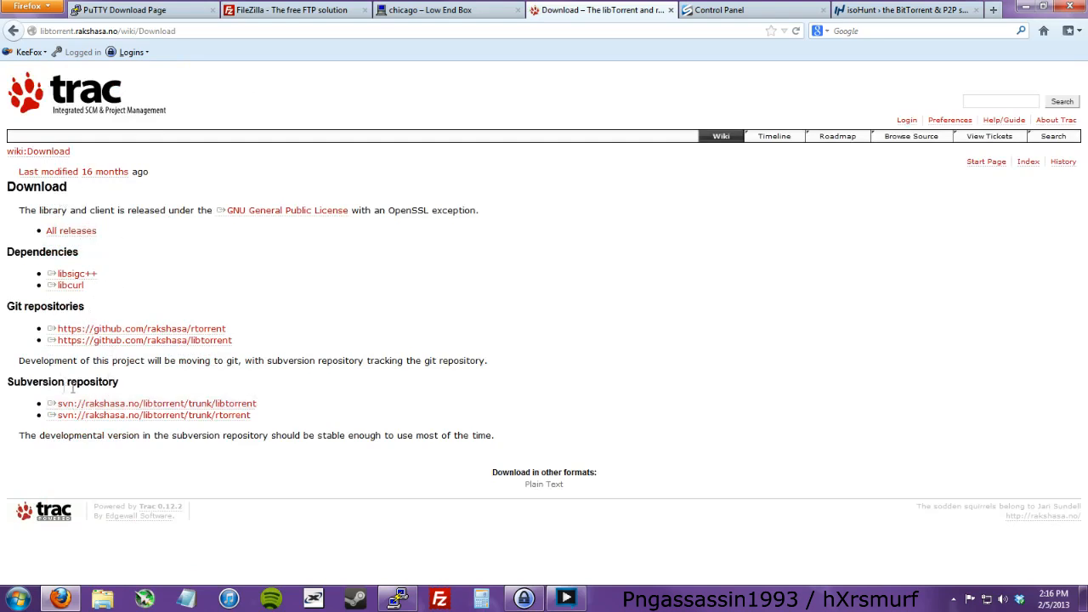
pyautogui.moveTo(88, 347)
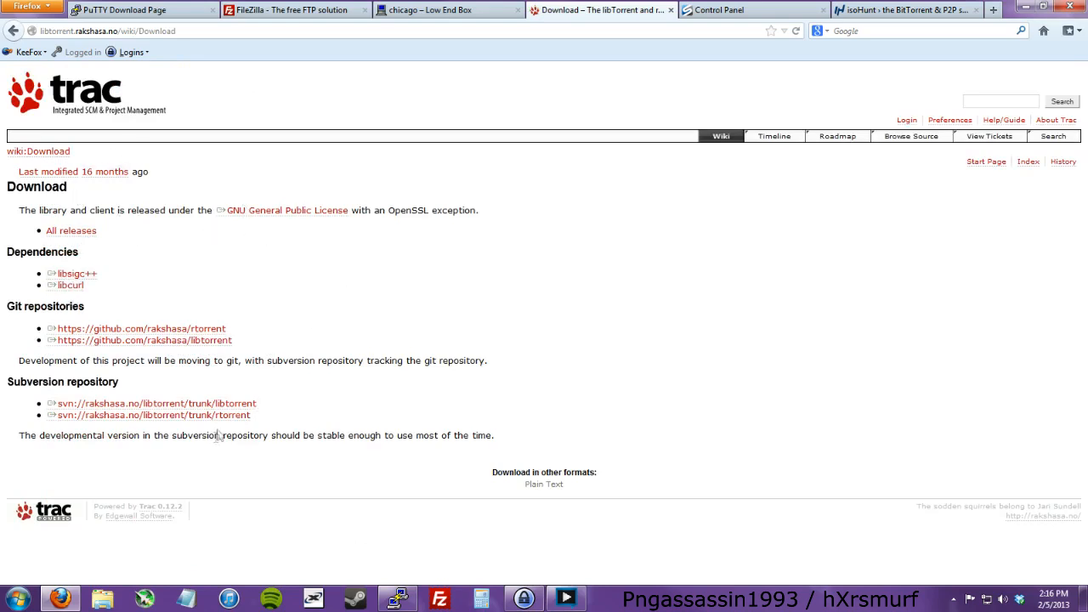
pyautogui.moveTo(48, 152)
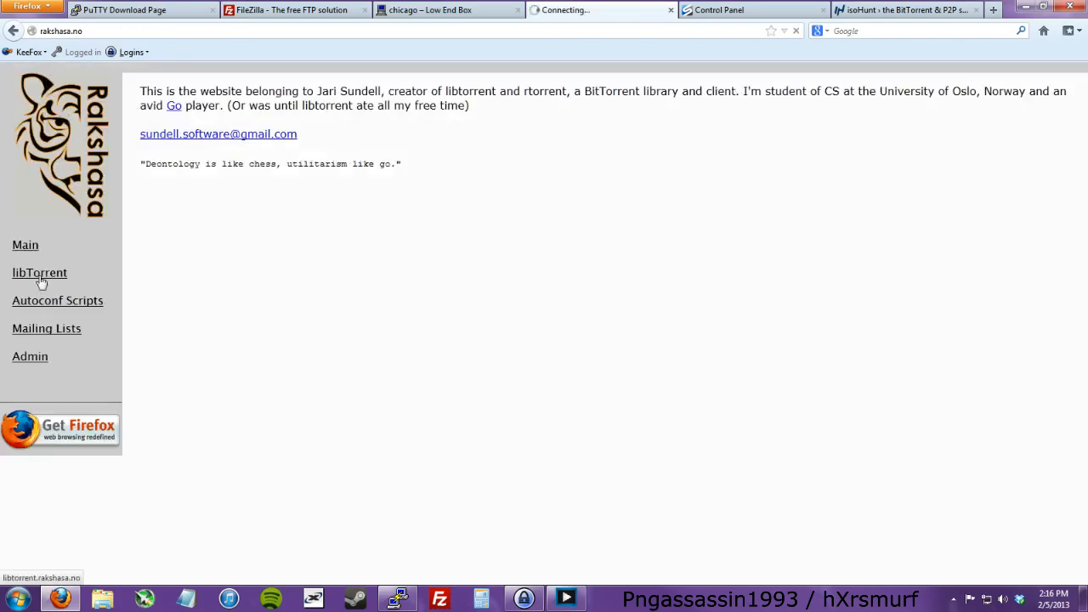
pyautogui.click(39, 272)
pyautogui.write('apt-get install rtorrent')
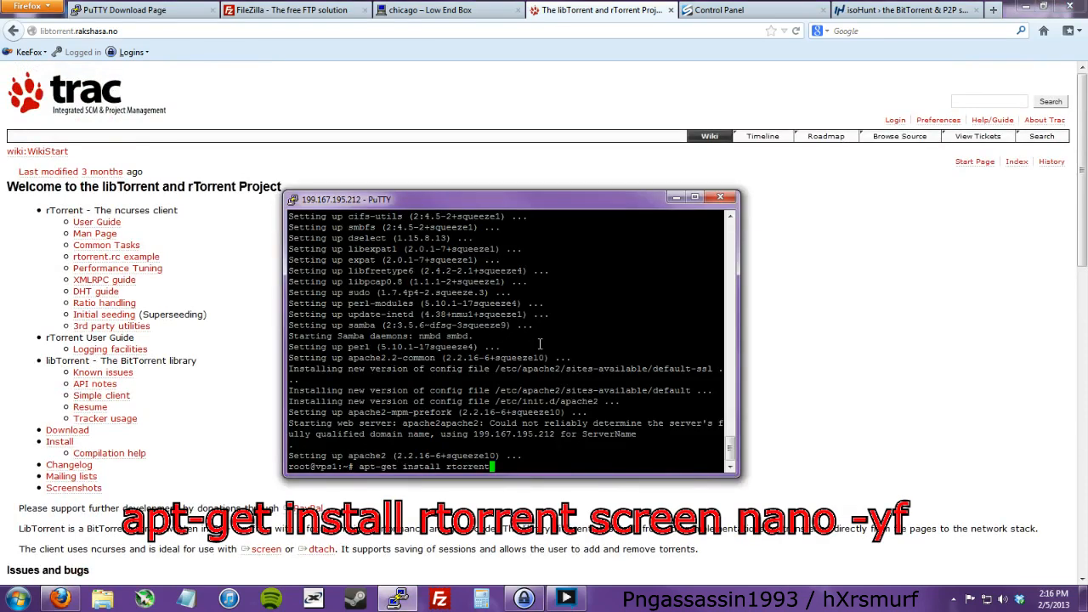
# Finish the command as apt-get install rtorrent screen nano, not yet run
pyautogui.write('screen')
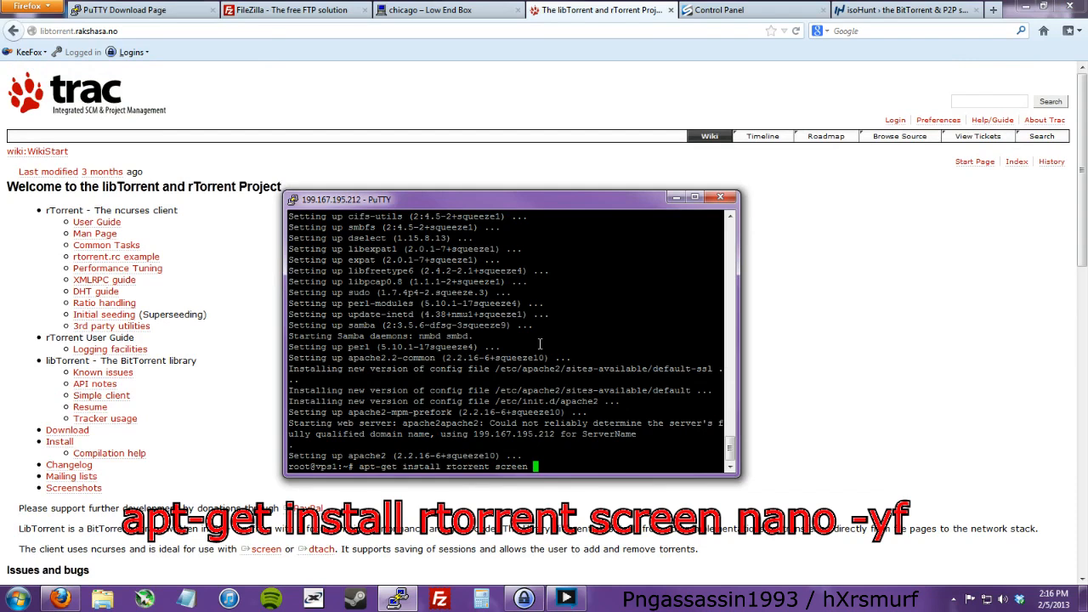
pyautogui.write('nano')
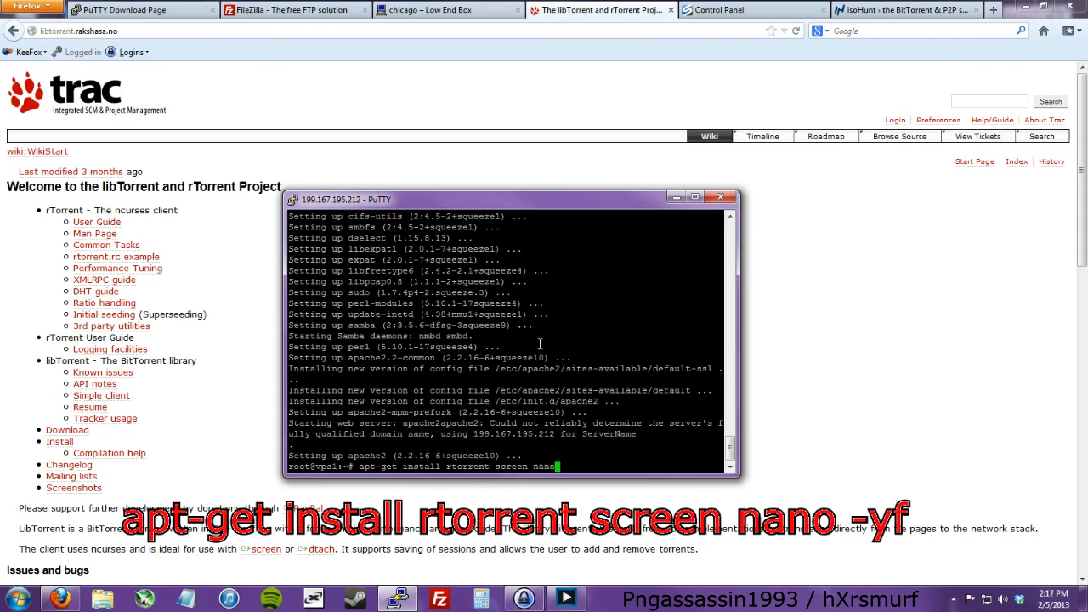